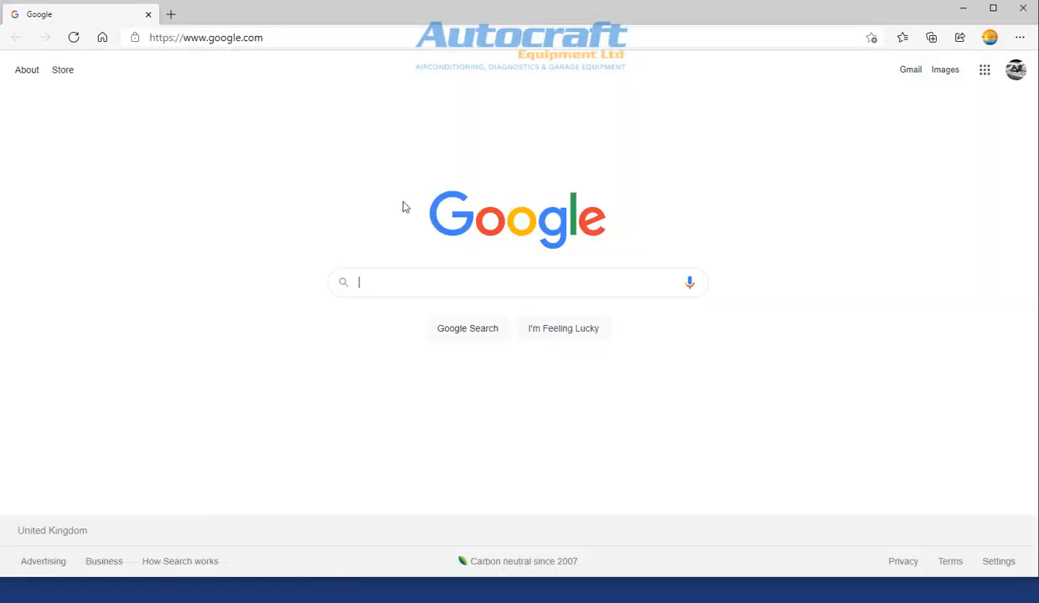
Load texa.com from the address bar in place of the Google home page
left_click(205, 36)
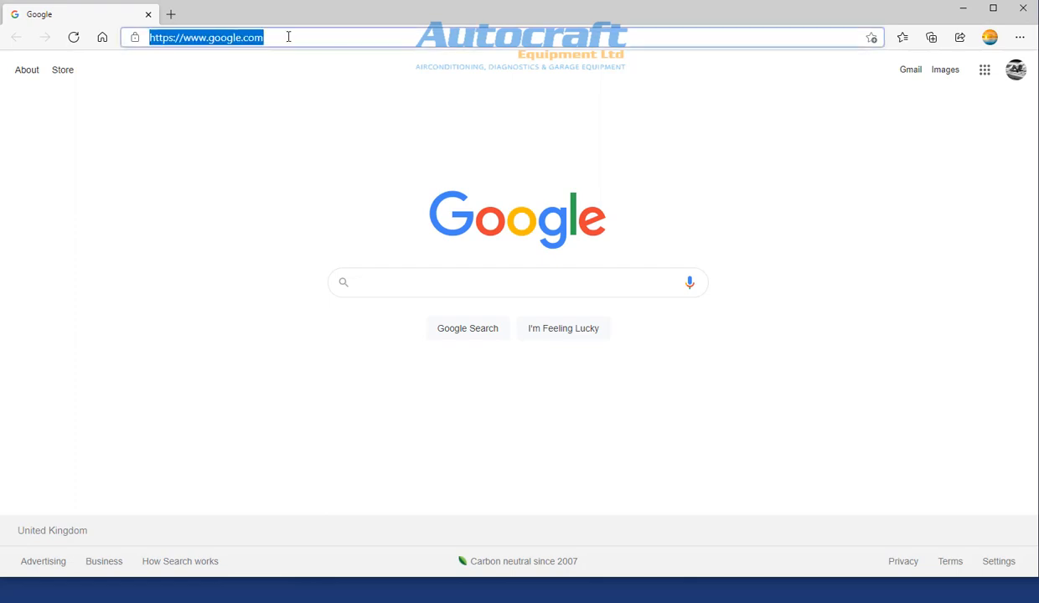
type("texa.c")
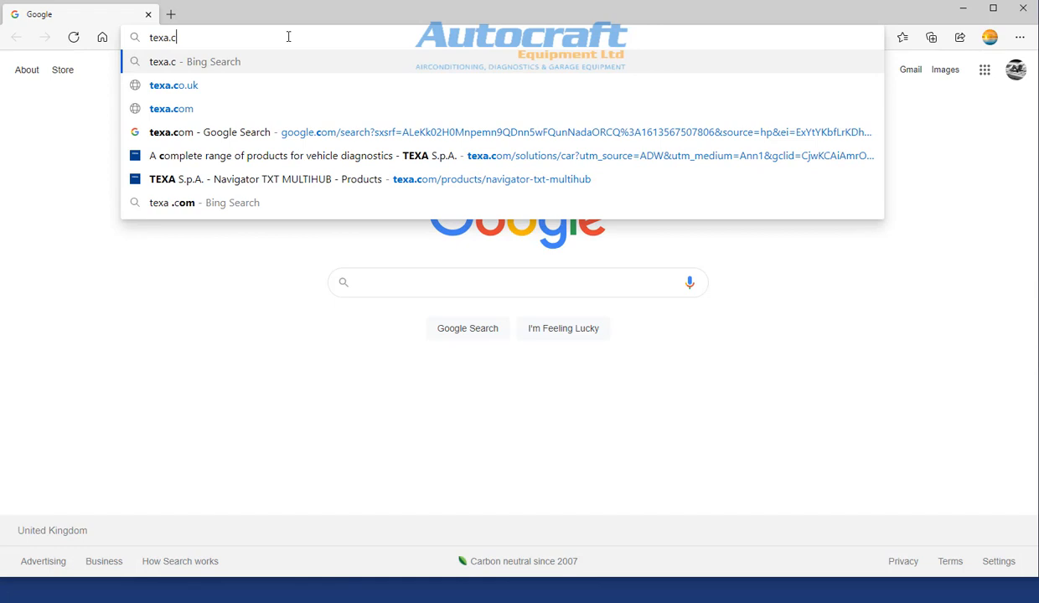
left_click(171, 107)
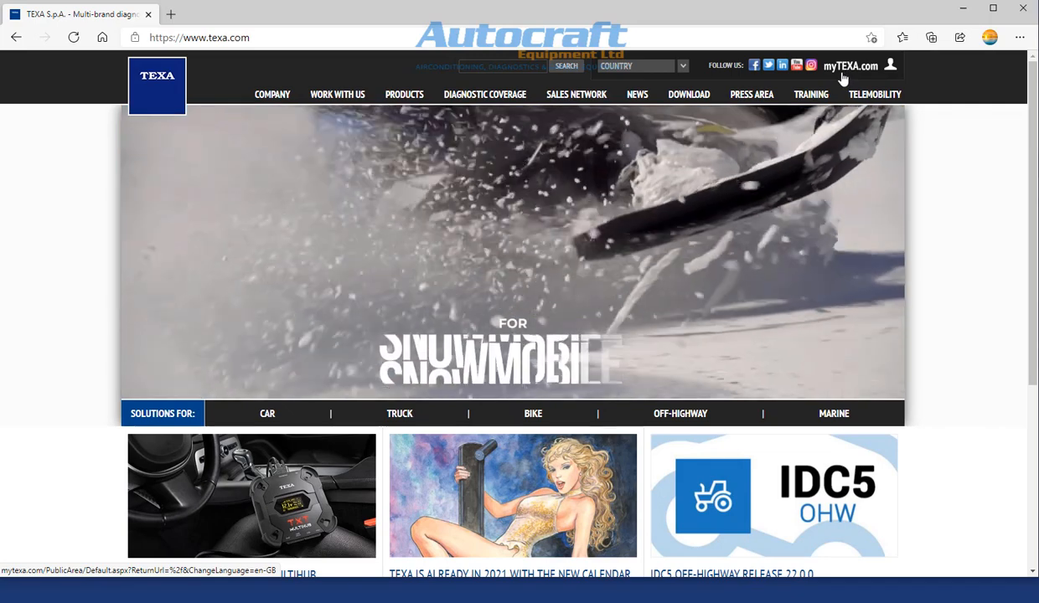
Follow the myTEXA.com link to the customer portal login page in a new tab
left_click(849, 65)
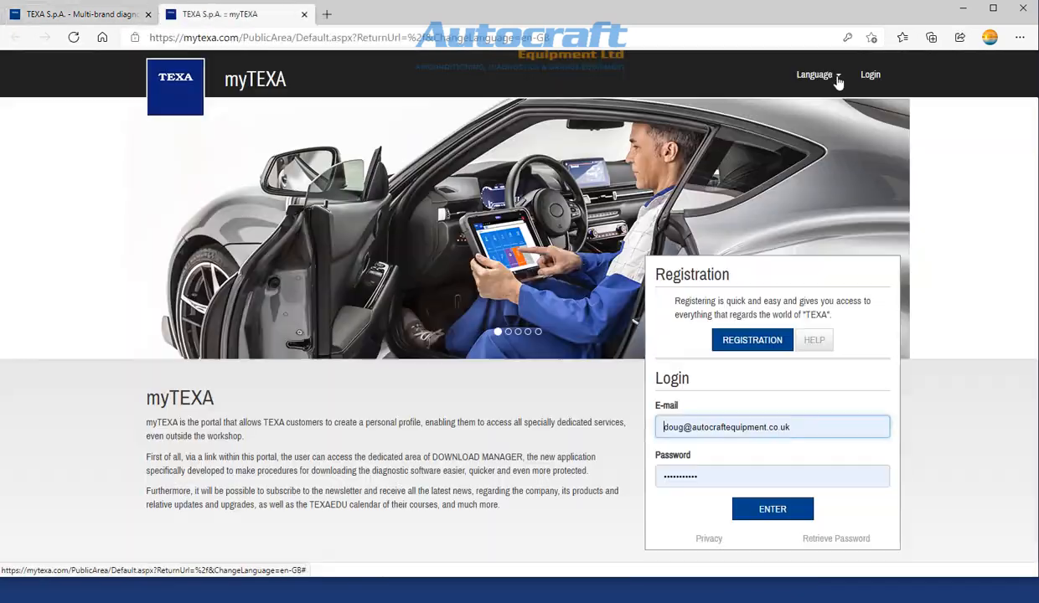
mouse_move(753, 391)
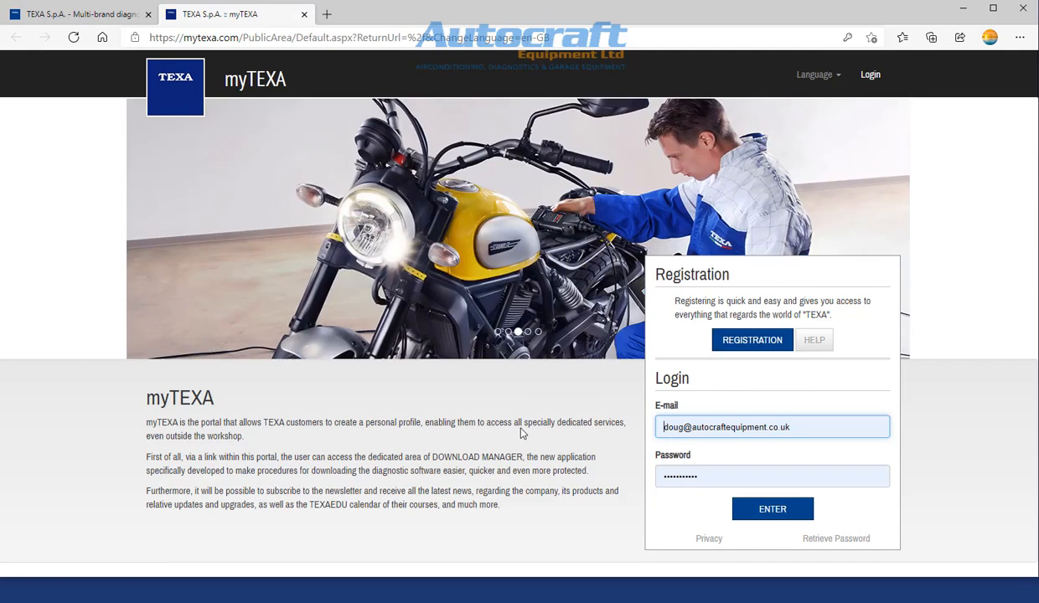
mouse_move(516, 399)
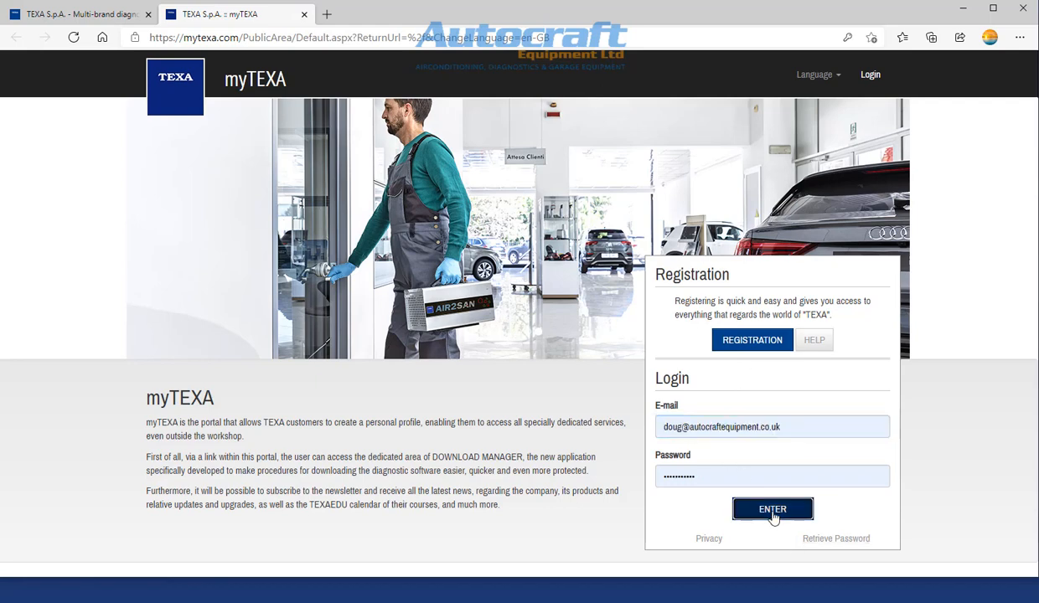
Sign in to myTEXA and go to the DOWNLOAD MANAGER page with its install option
left_click(773, 510)
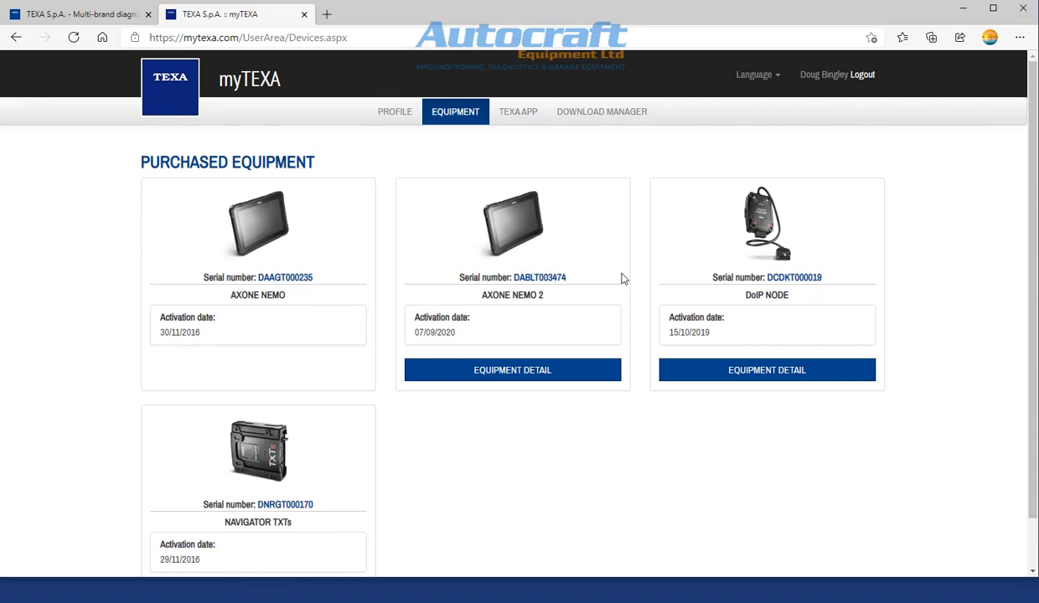
scroll("down", 3)
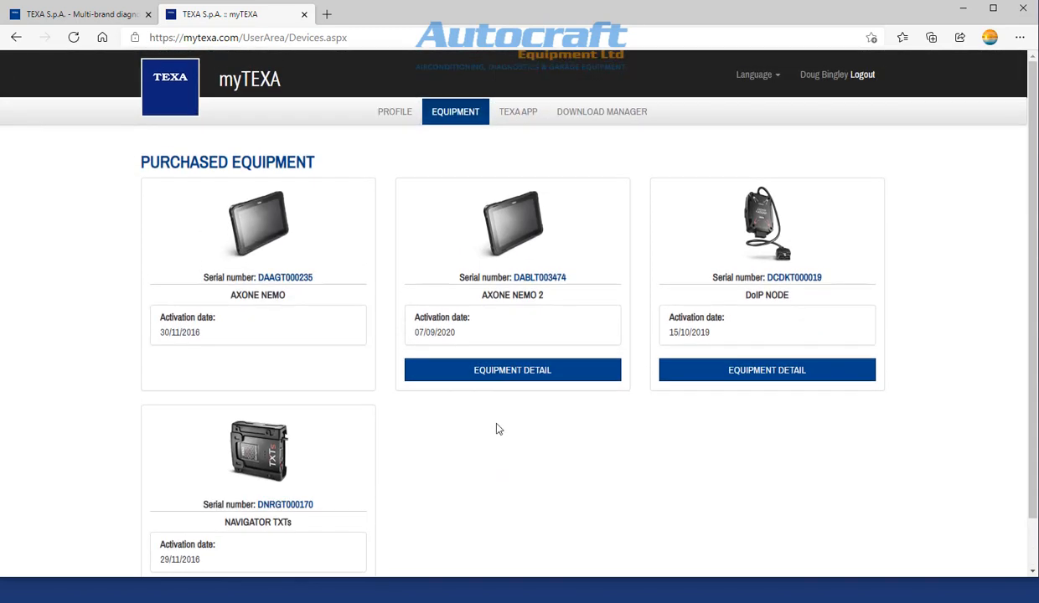
mouse_move(600, 111)
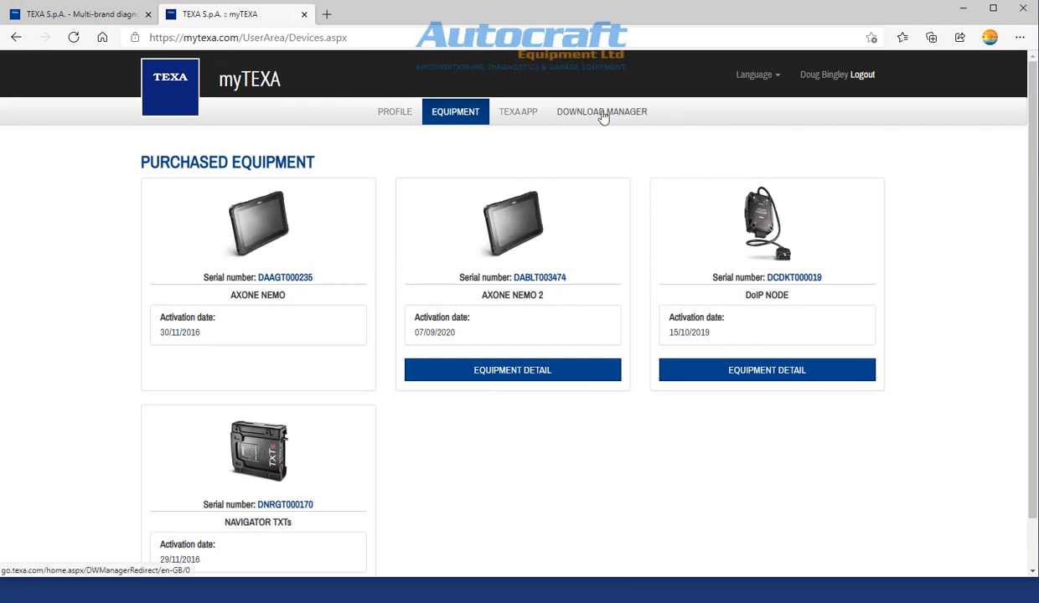
mouse_move(582, 130)
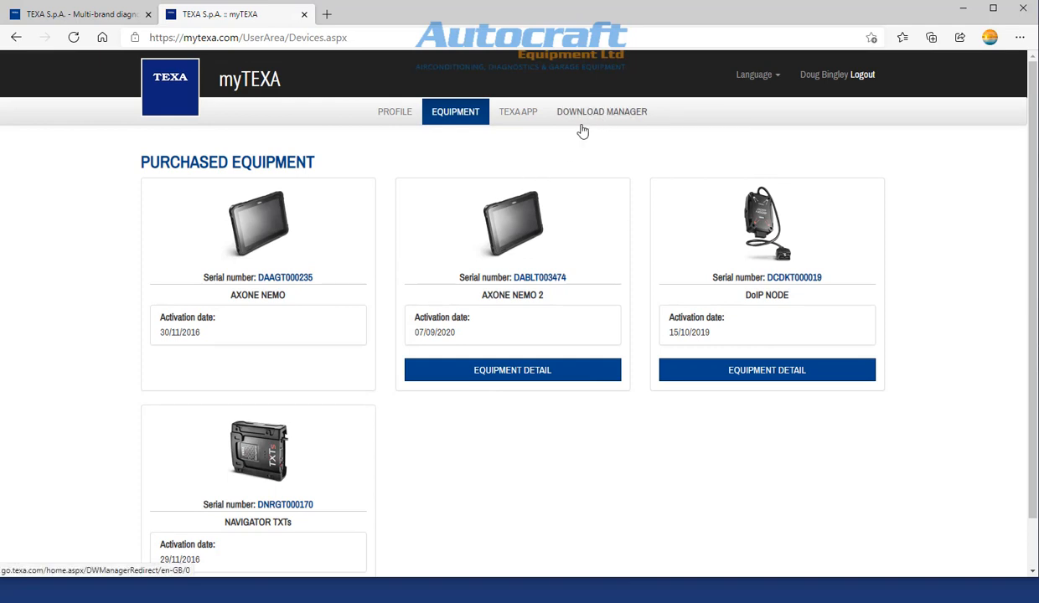
left_click(600, 111)
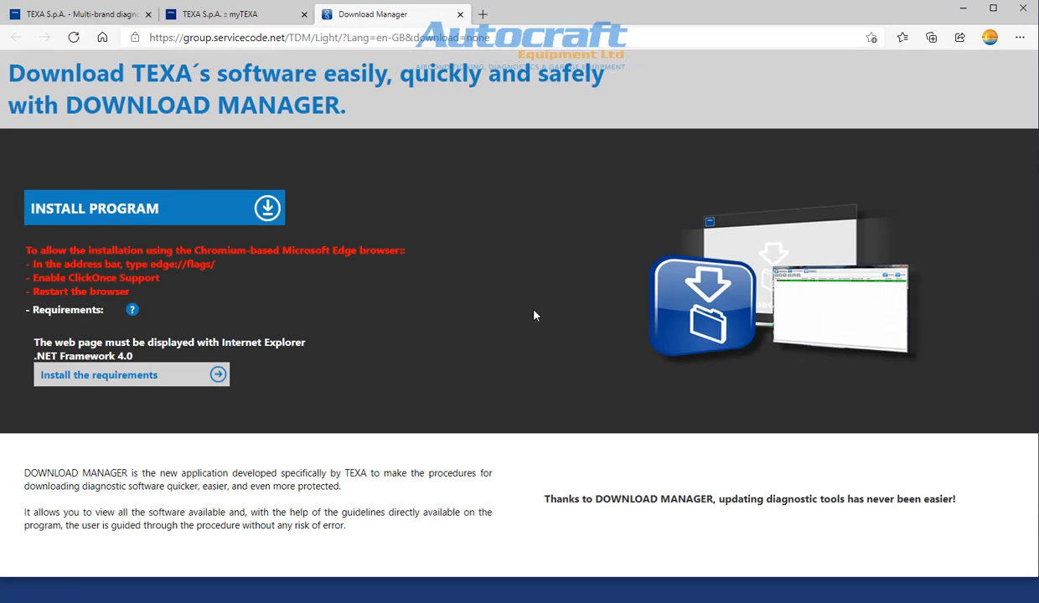
mouse_move(268, 208)
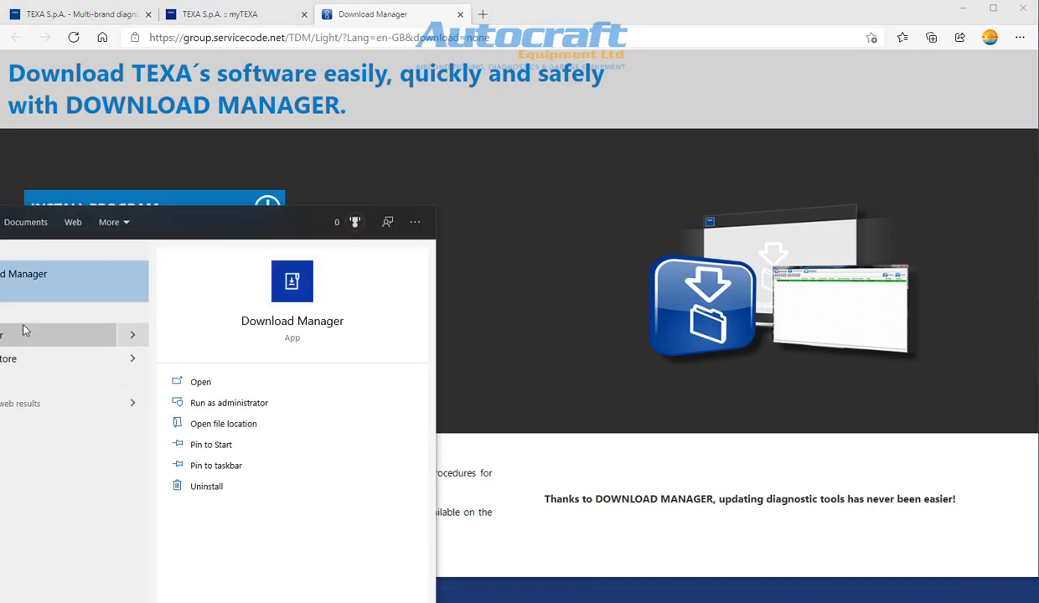
Start Download Manager from Start and log in to list the available IDC5 software
left_click(201, 382)
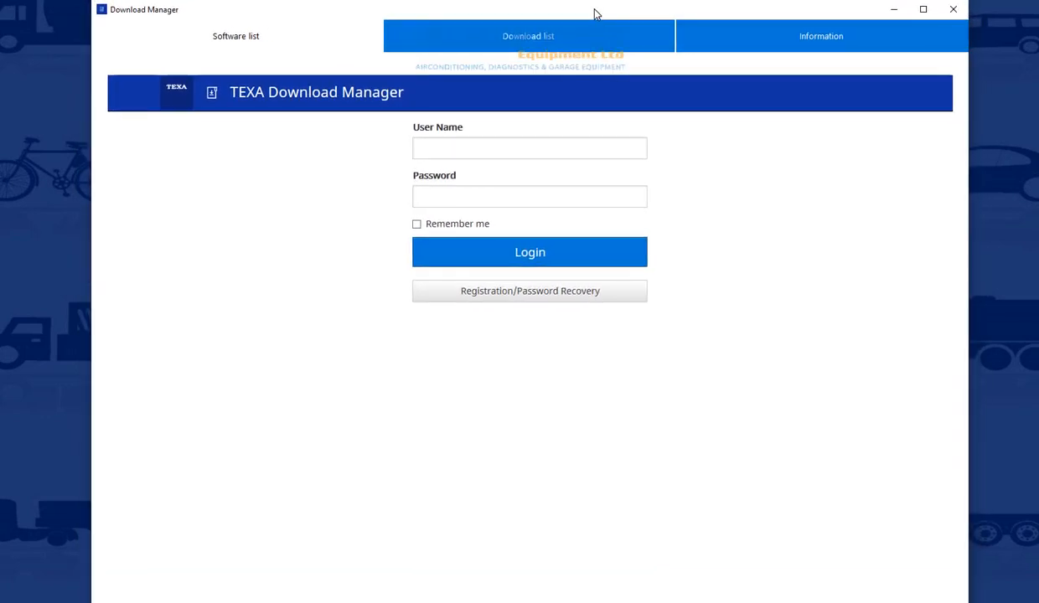
mouse_move(692, 196)
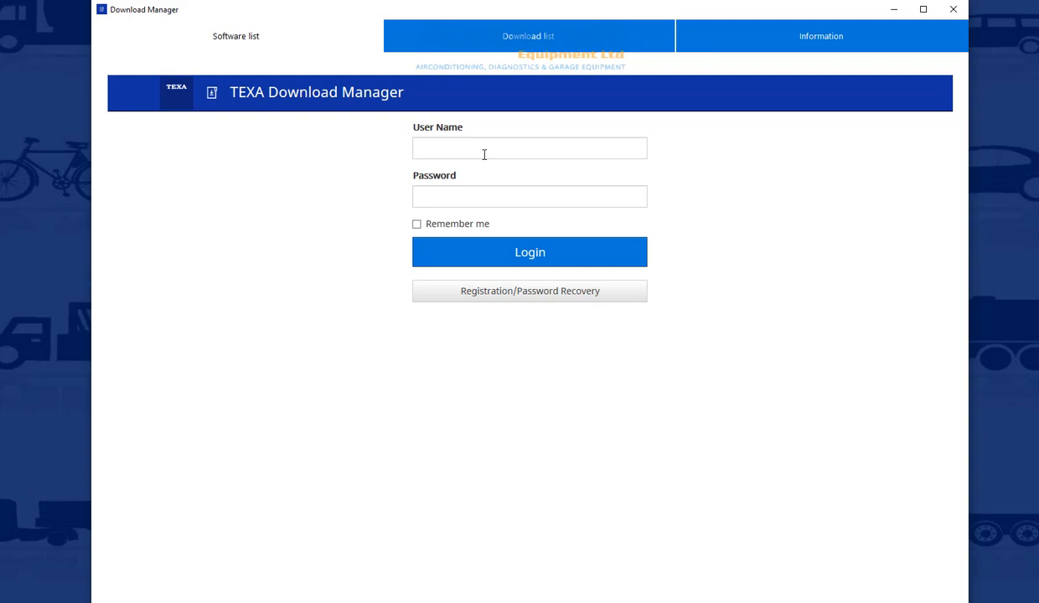
left_click(530, 148)
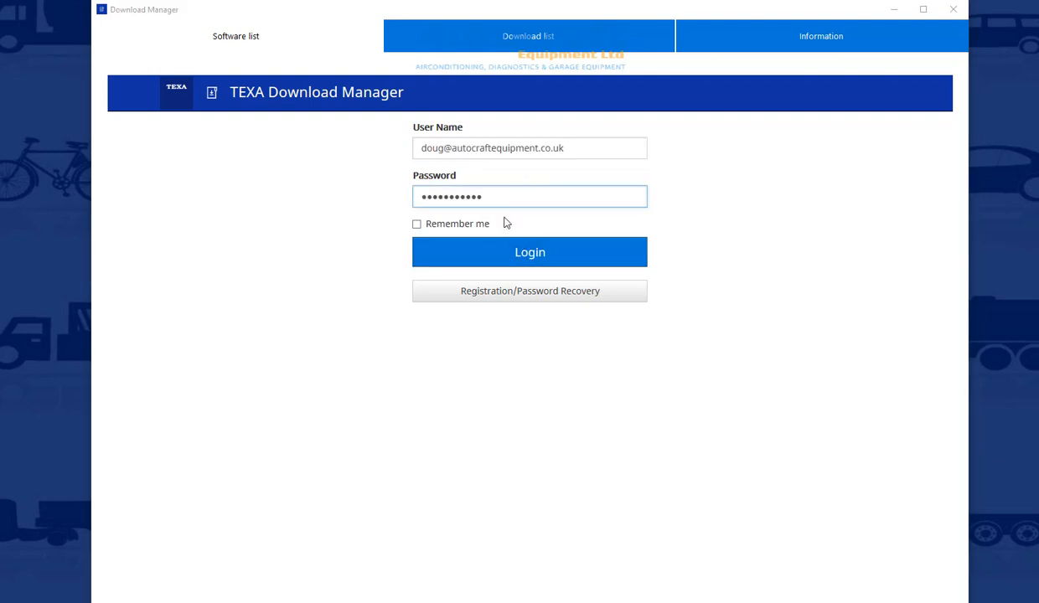
left_click(530, 251)
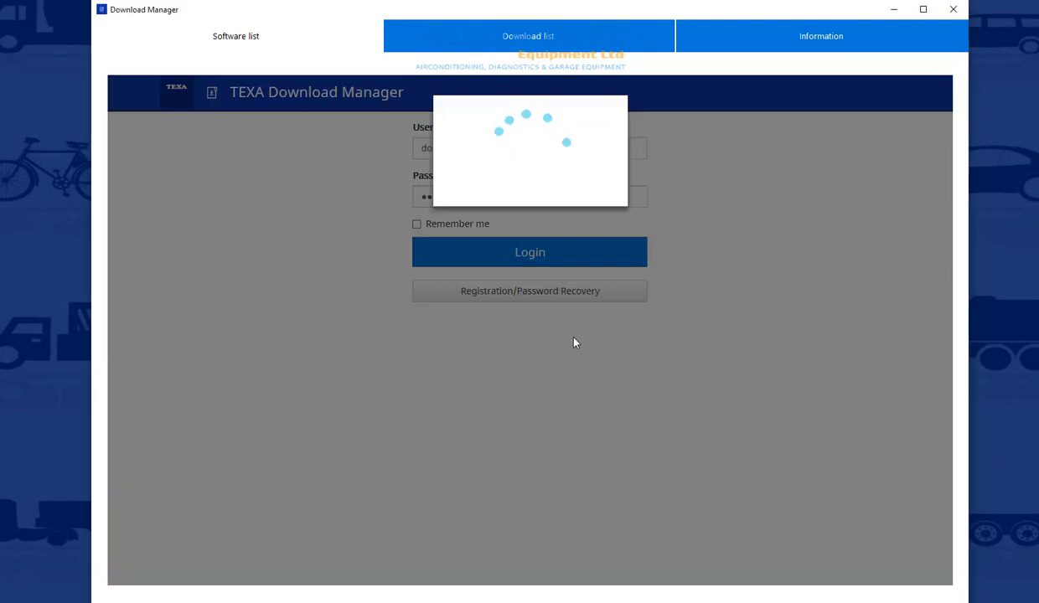
left_click(529, 251)
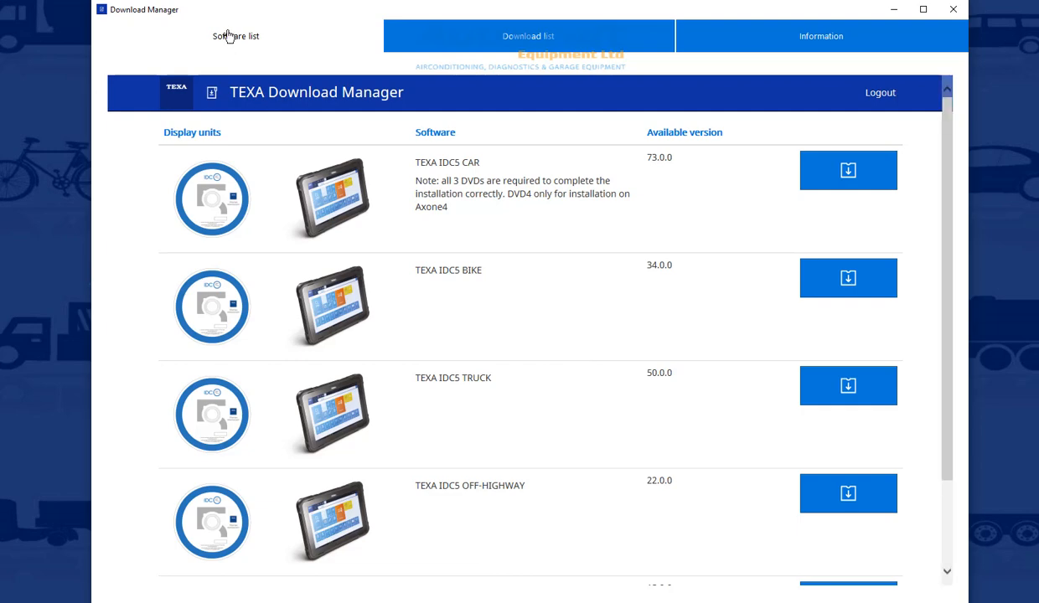
mouse_move(486, 208)
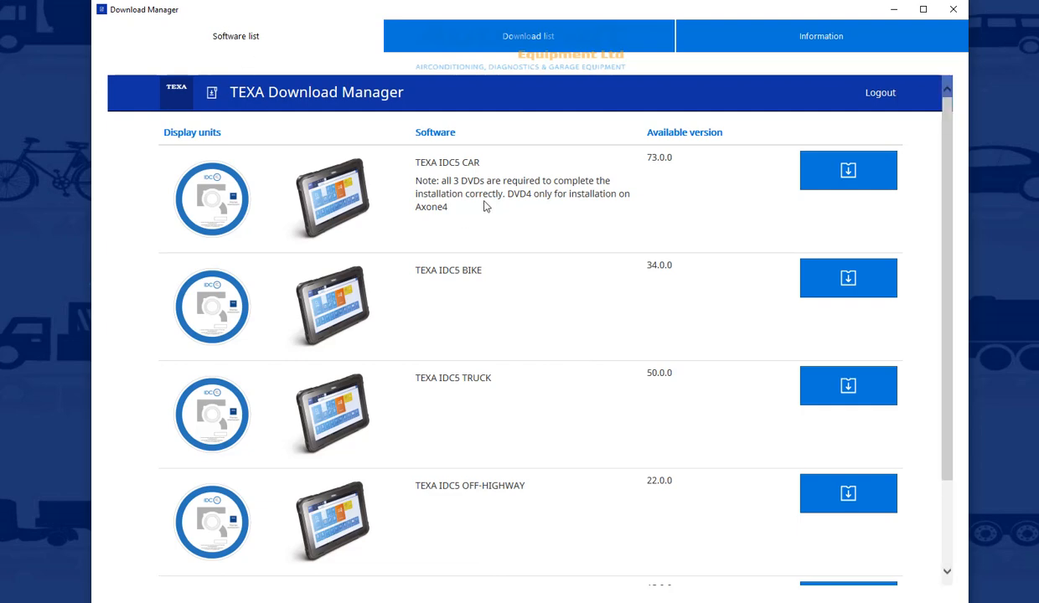
scroll("down", 3)
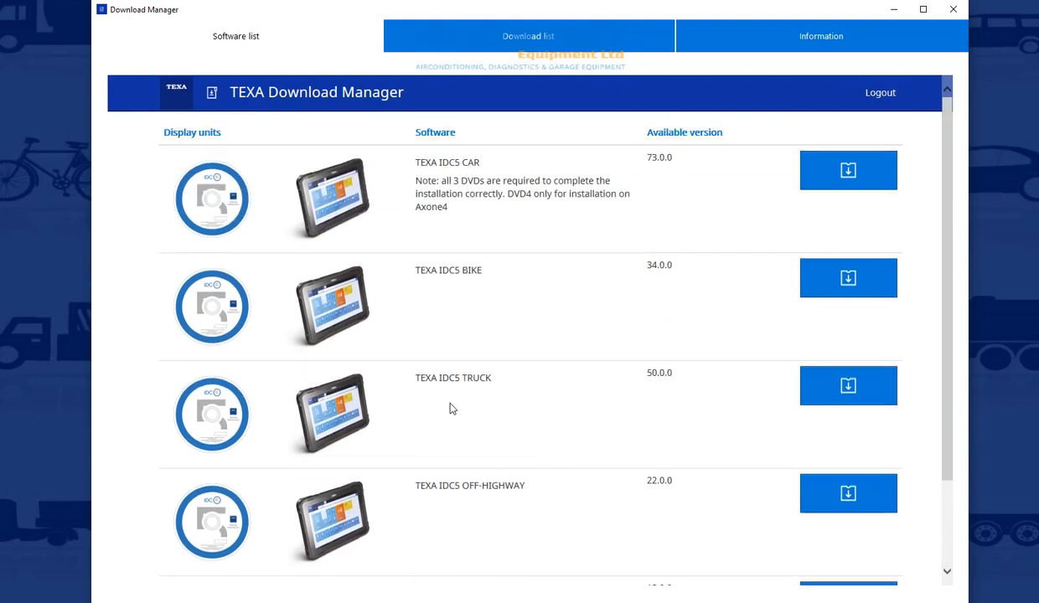
scroll("down", 3)
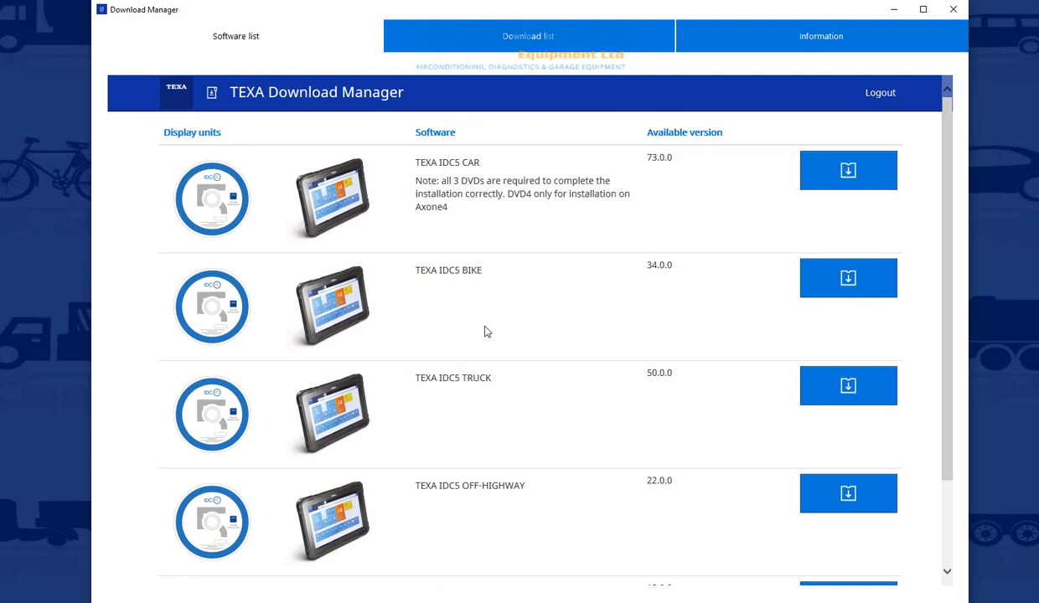
scroll("down", 3)
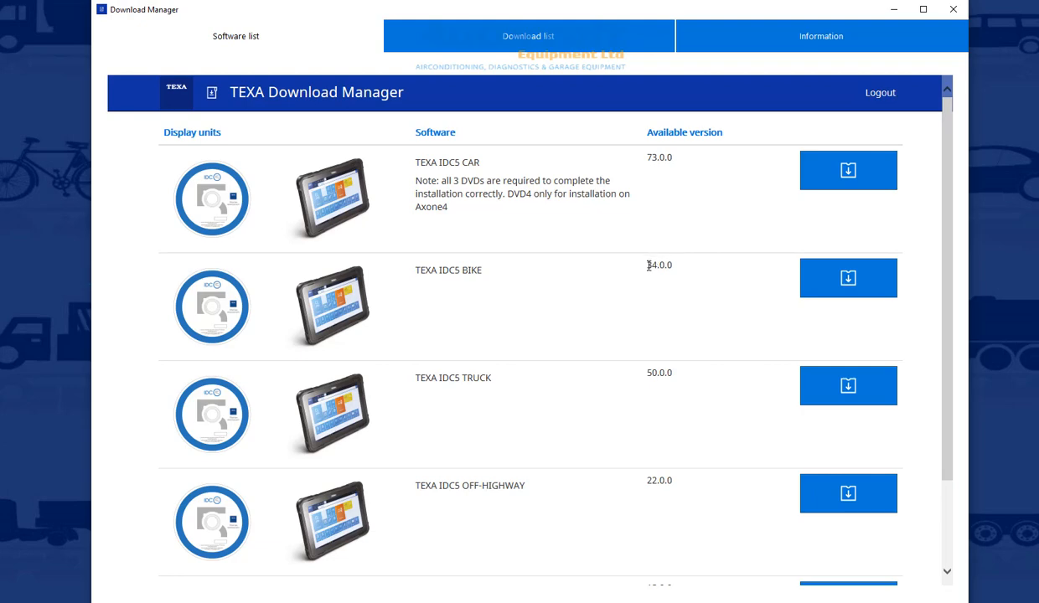
mouse_move(657, 283)
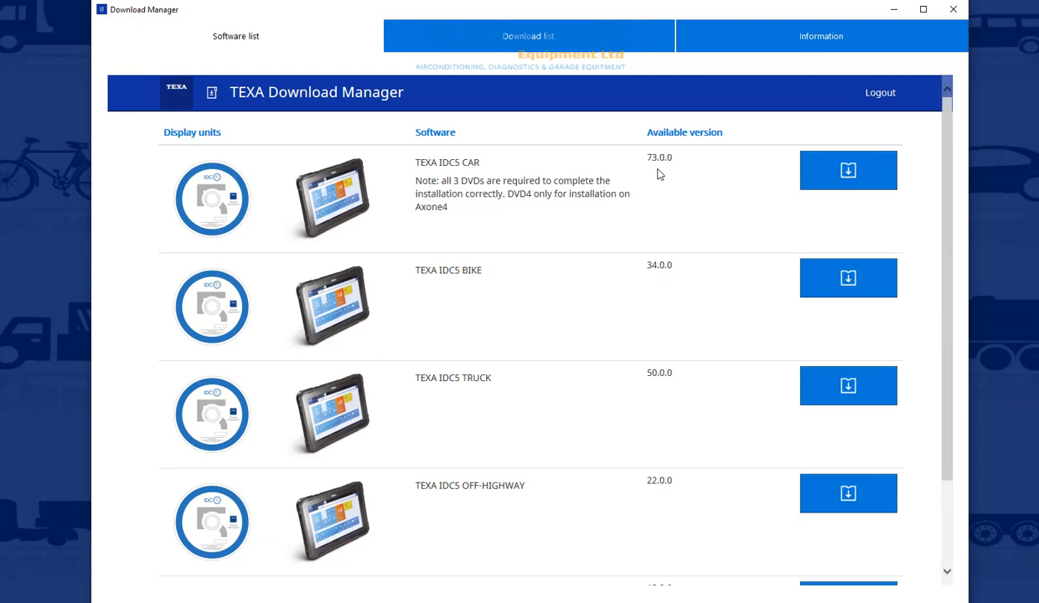
mouse_move(499, 254)
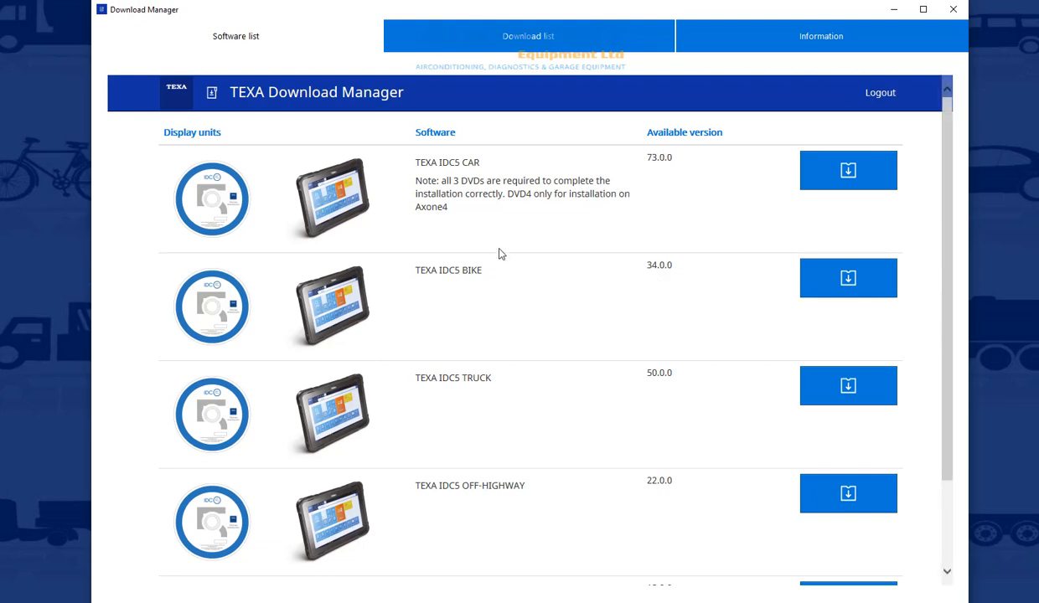
mouse_move(673, 283)
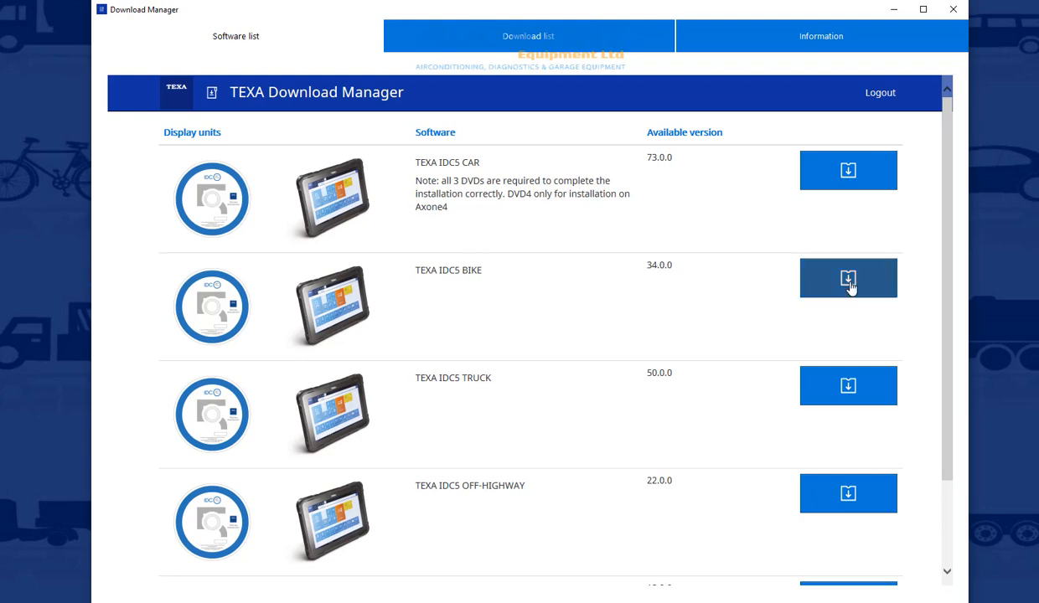
Queue the TEXA IDC5 BIKE 3400 download and accept the save prompt
left_click(848, 279)
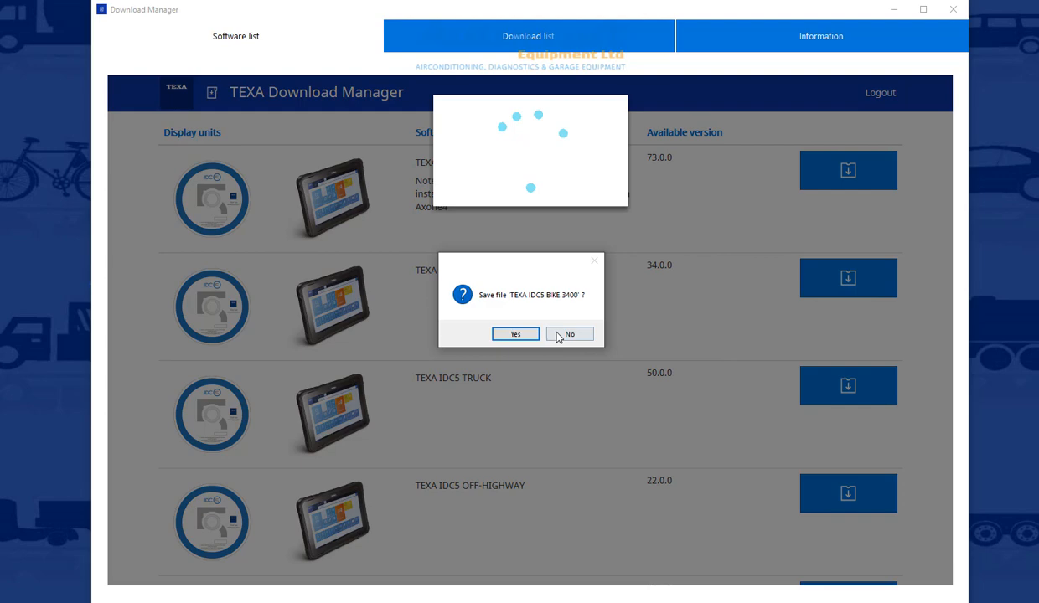
left_click(514, 334)
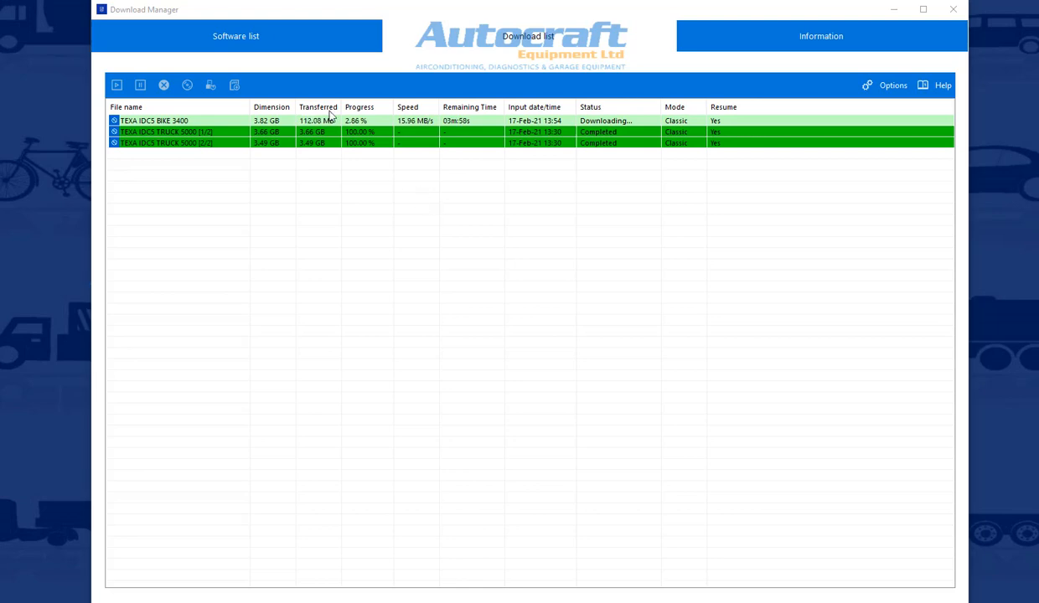
left_click(234, 36)
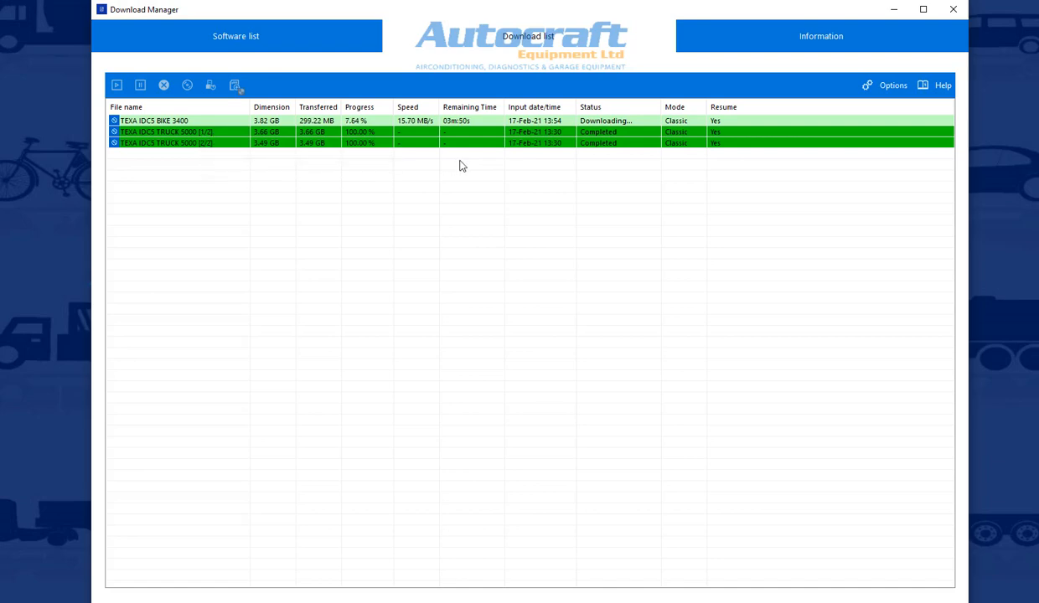
mouse_move(473, 218)
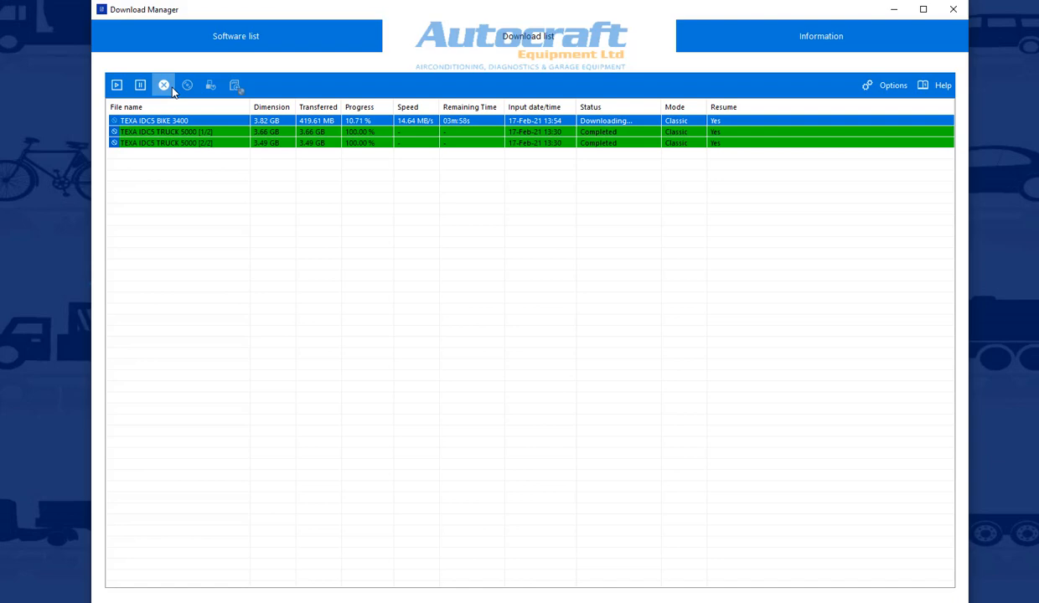
Delete the BIKE 3400 download, leaving only the two completed truck files
left_click(164, 84)
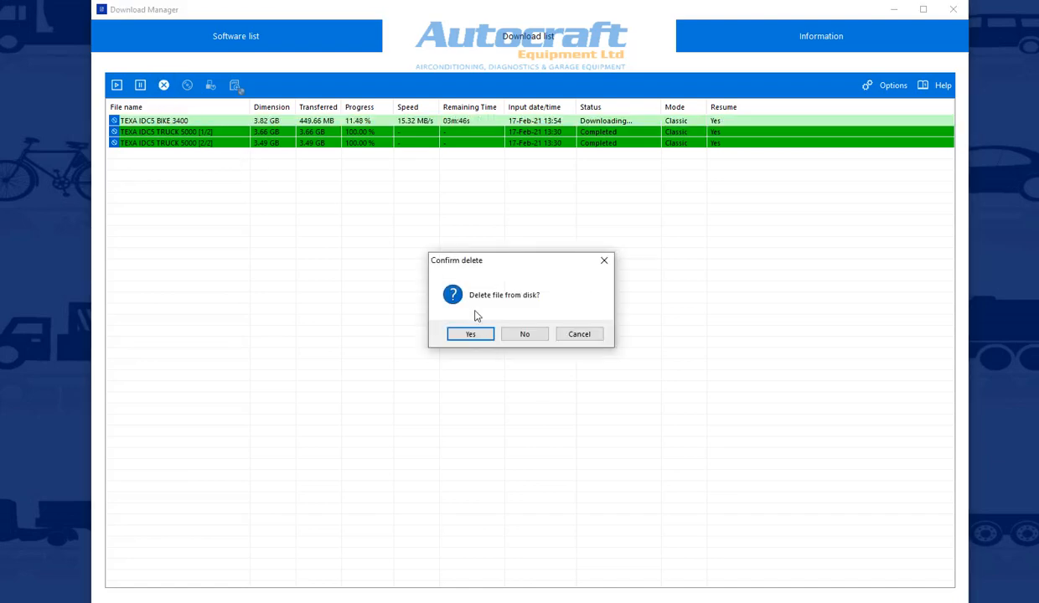
left_click(469, 333)
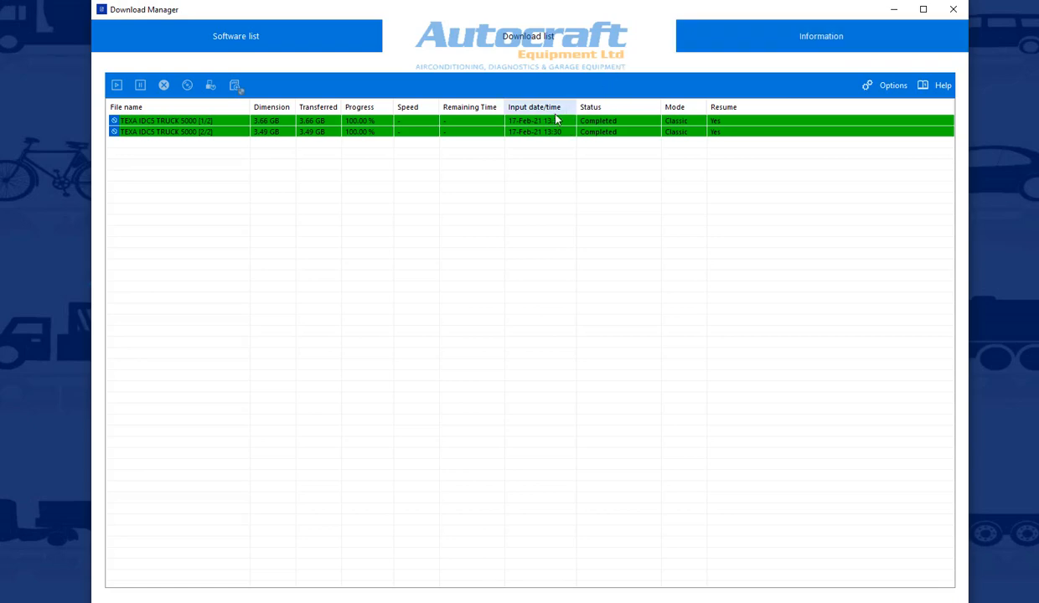
mouse_move(888, 57)
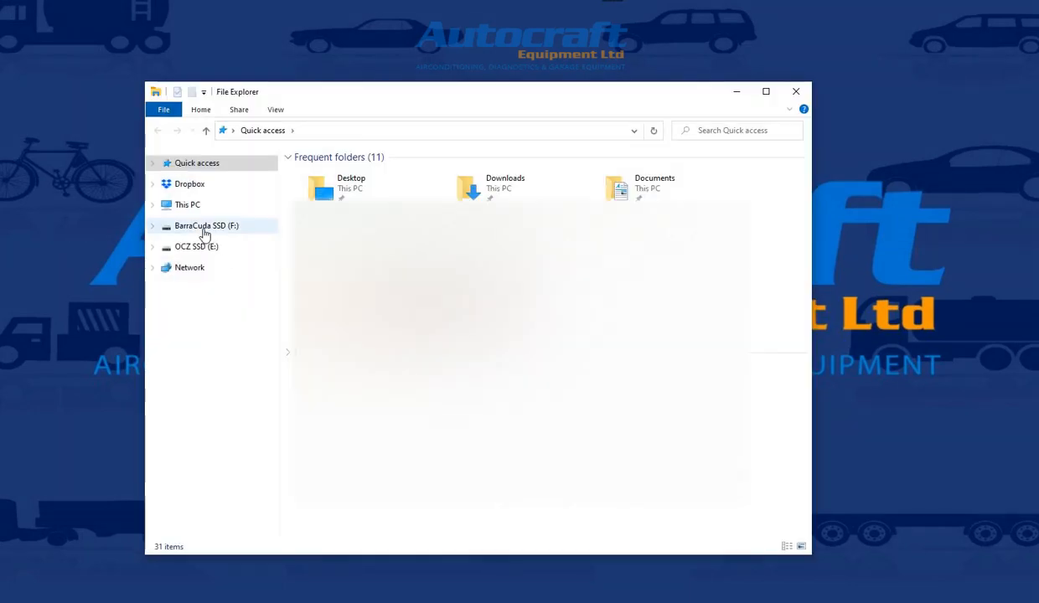
Browse This PC > Downloads > IDC5_Truck_5000_29_01 and look through its installation files
left_click(188, 204)
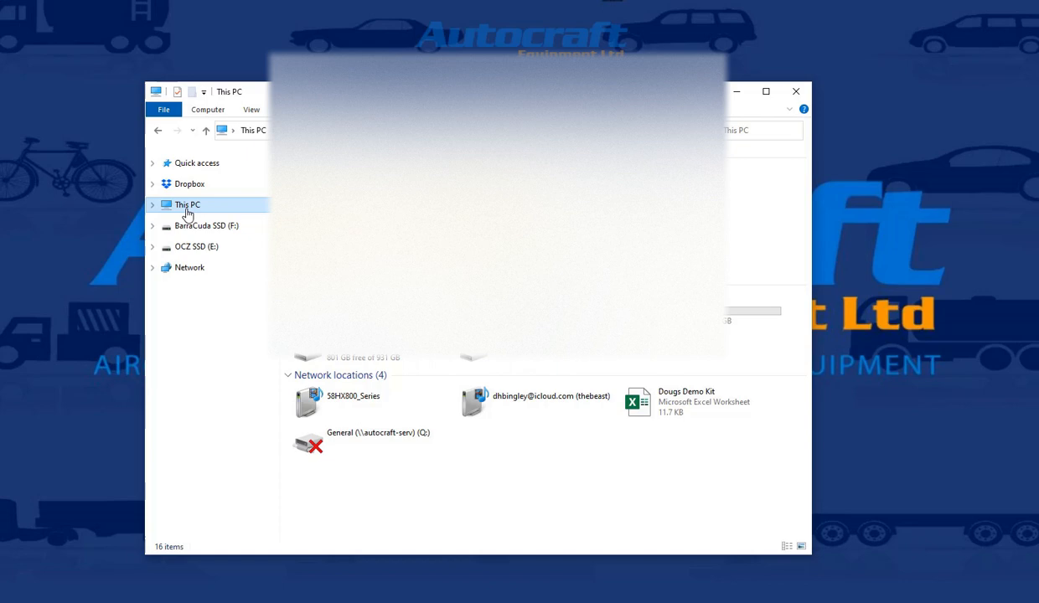
left_click(188, 205)
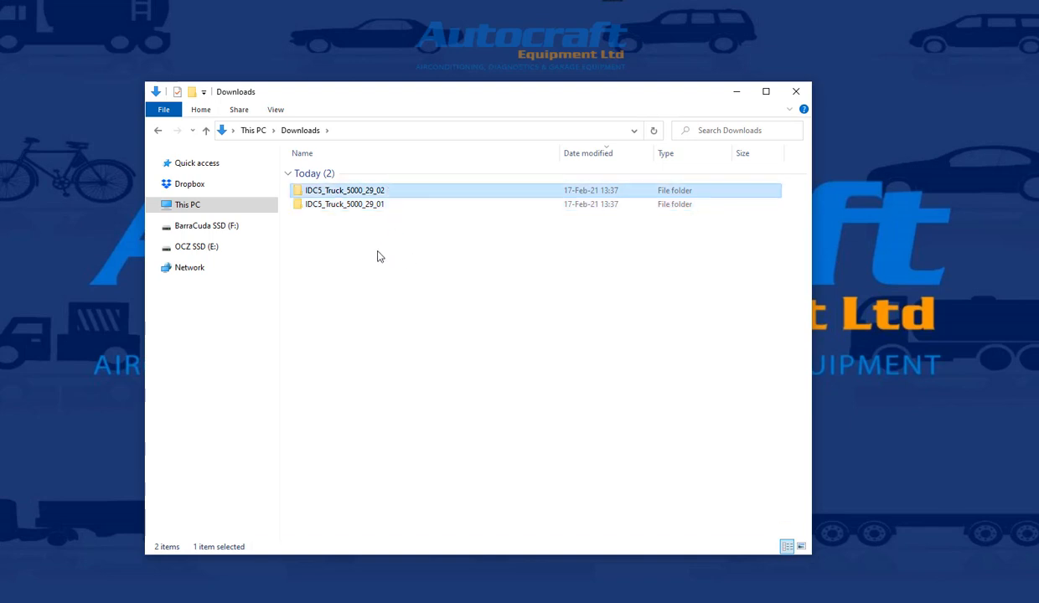
left_click(344, 204)
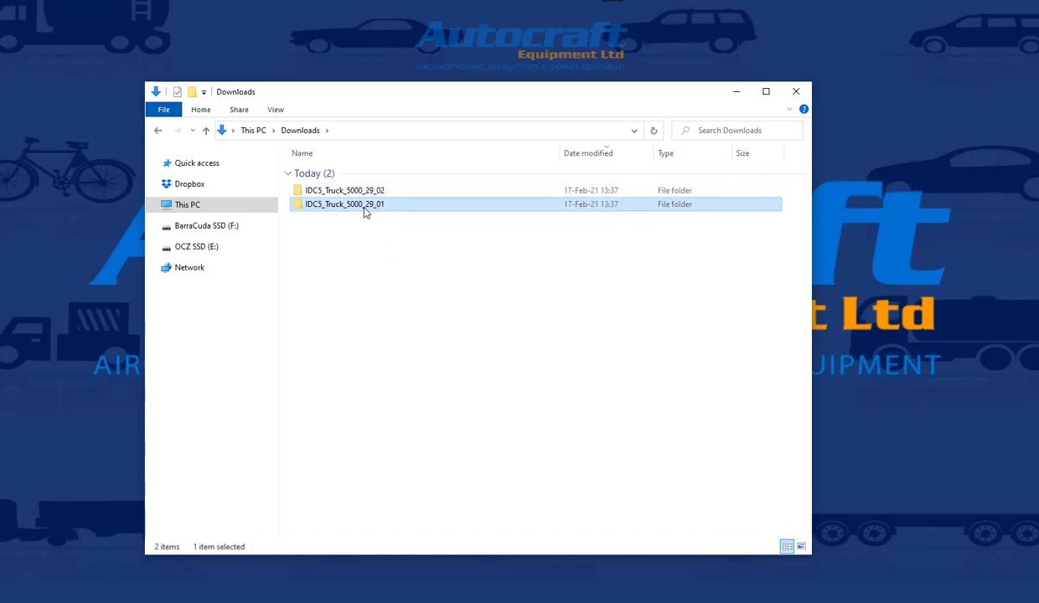
double_click(344, 204)
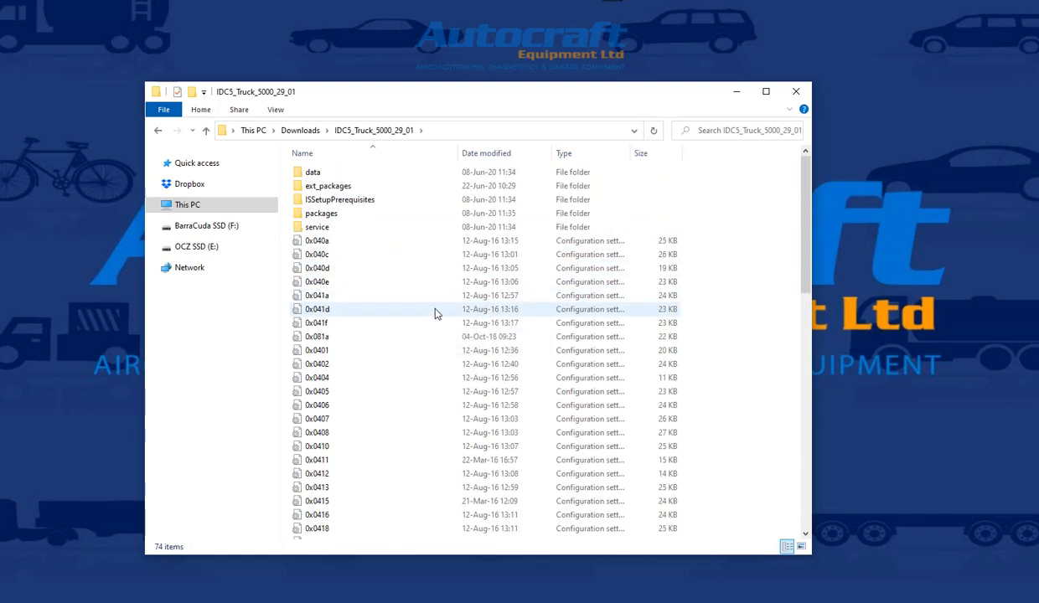
scroll("down", 3)
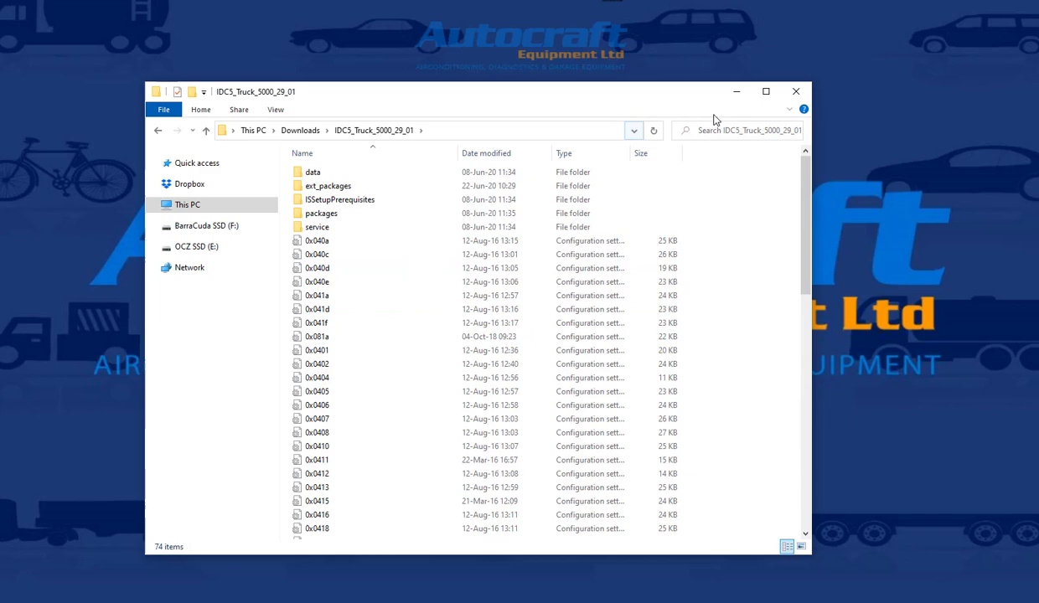
scroll("down", 3)
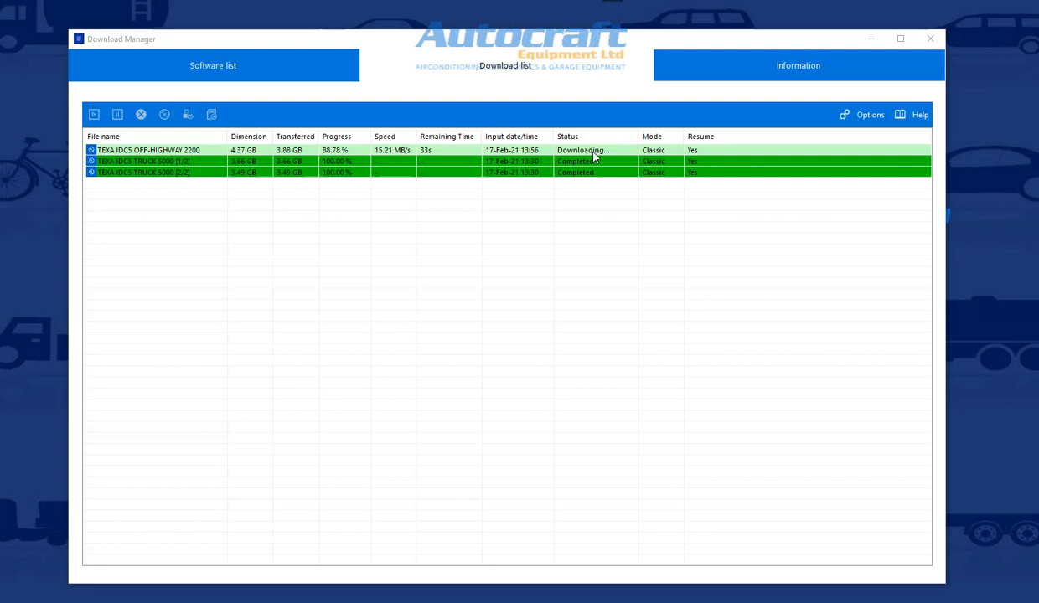
mouse_move(537, 298)
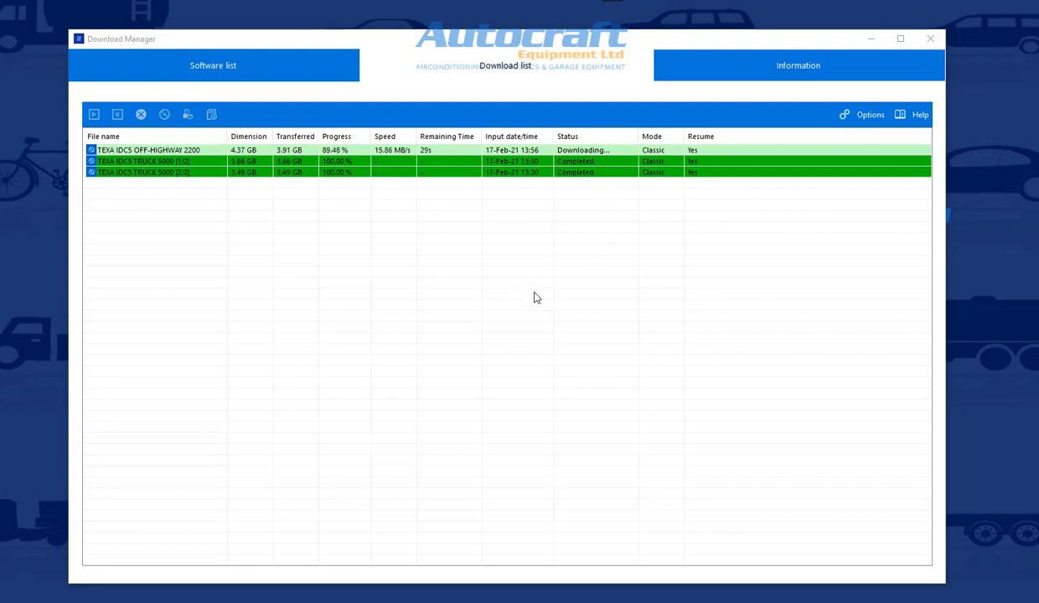
mouse_move(513, 295)
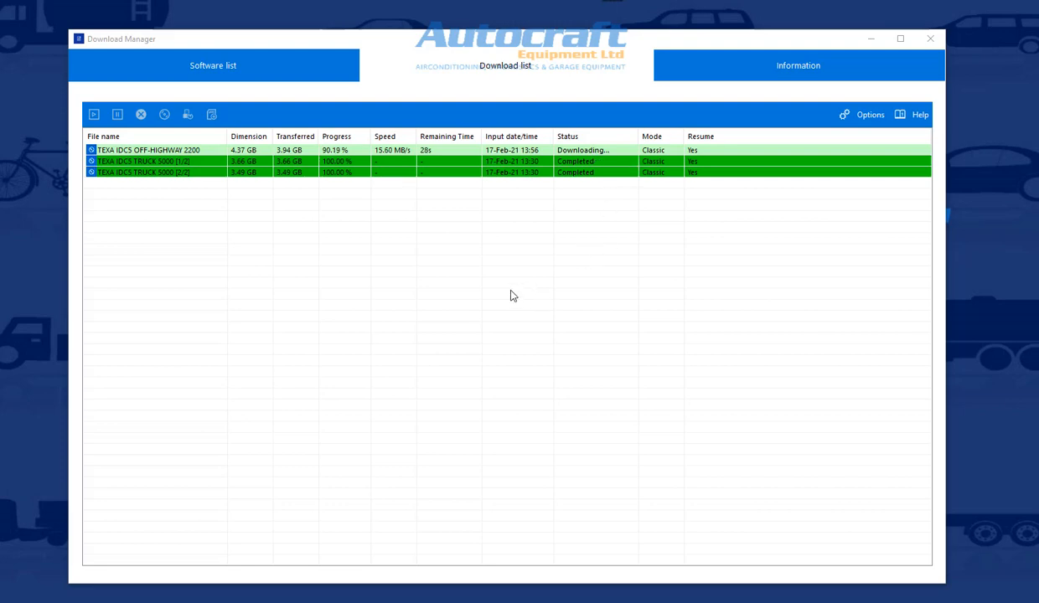
mouse_move(389, 358)
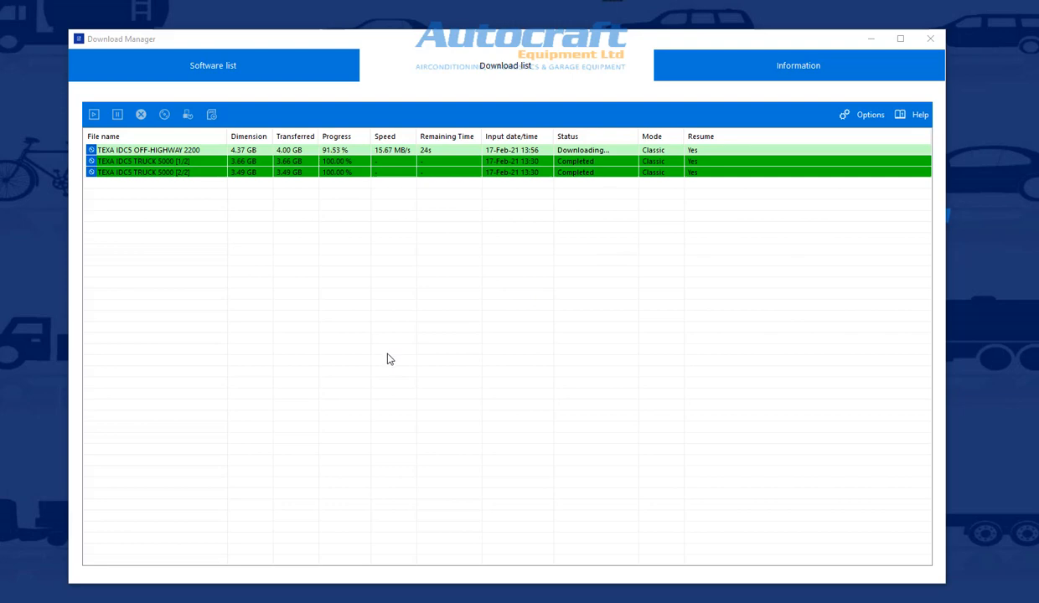
mouse_move(382, 363)
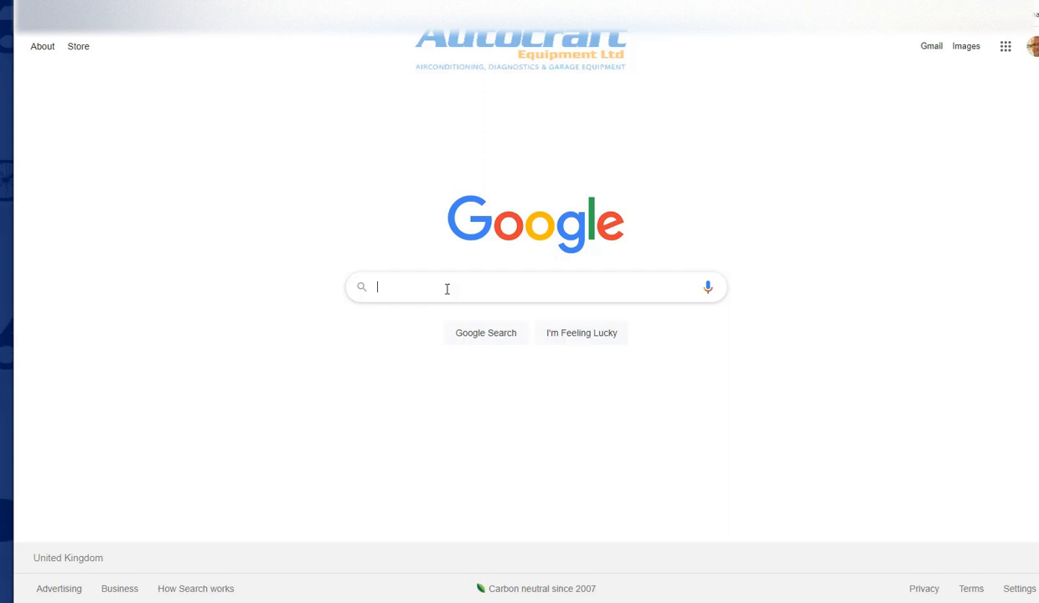
Search Google for '7 zip' and follow the Download sitelink to the 7-Zip page
type("7 zip")
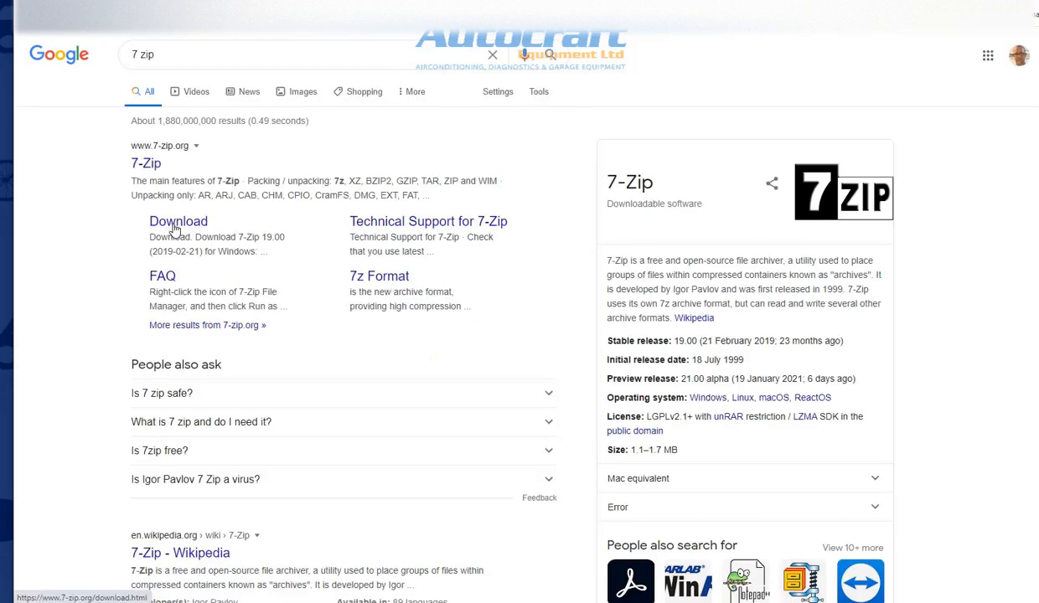
mouse_move(178, 222)
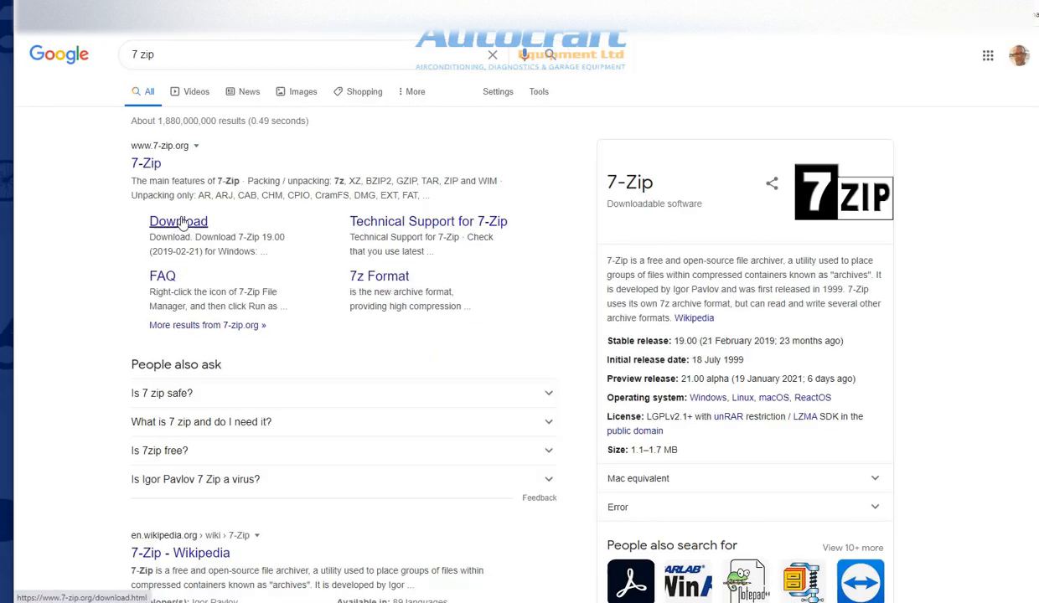
left_click(178, 222)
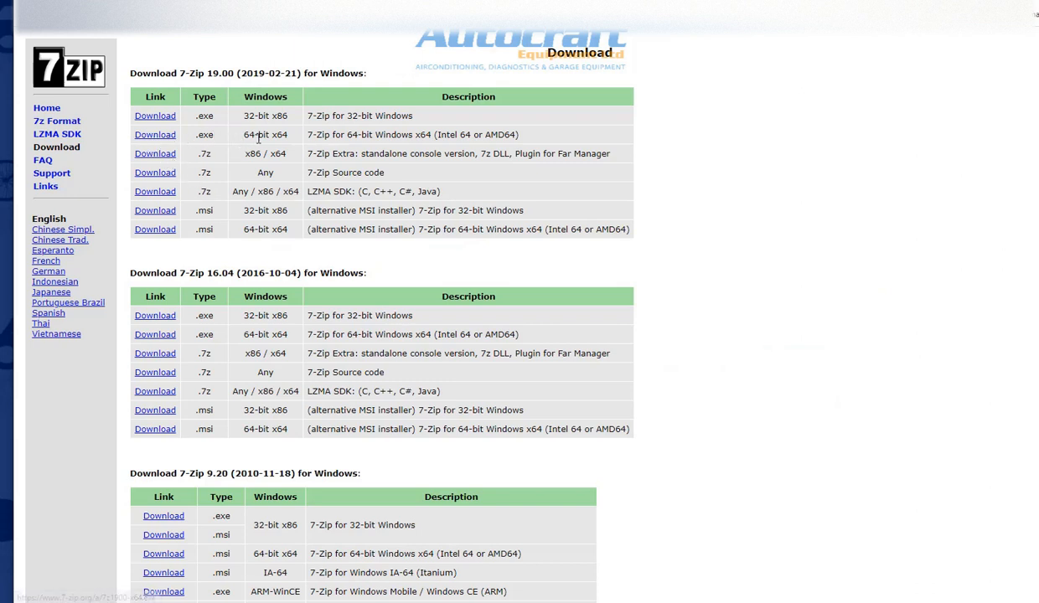
mouse_move(154, 135)
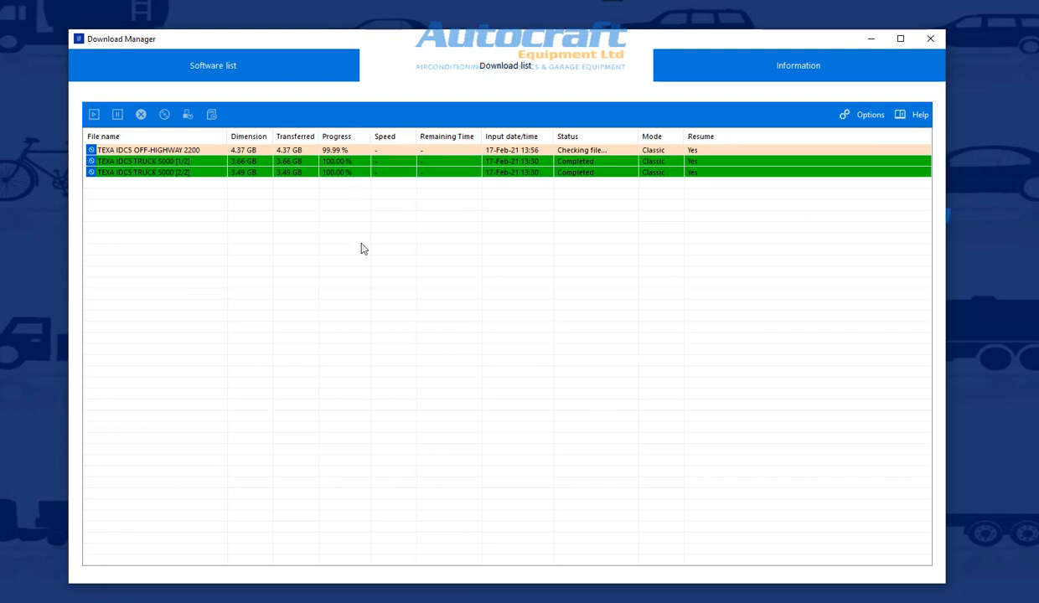
mouse_move(423, 193)
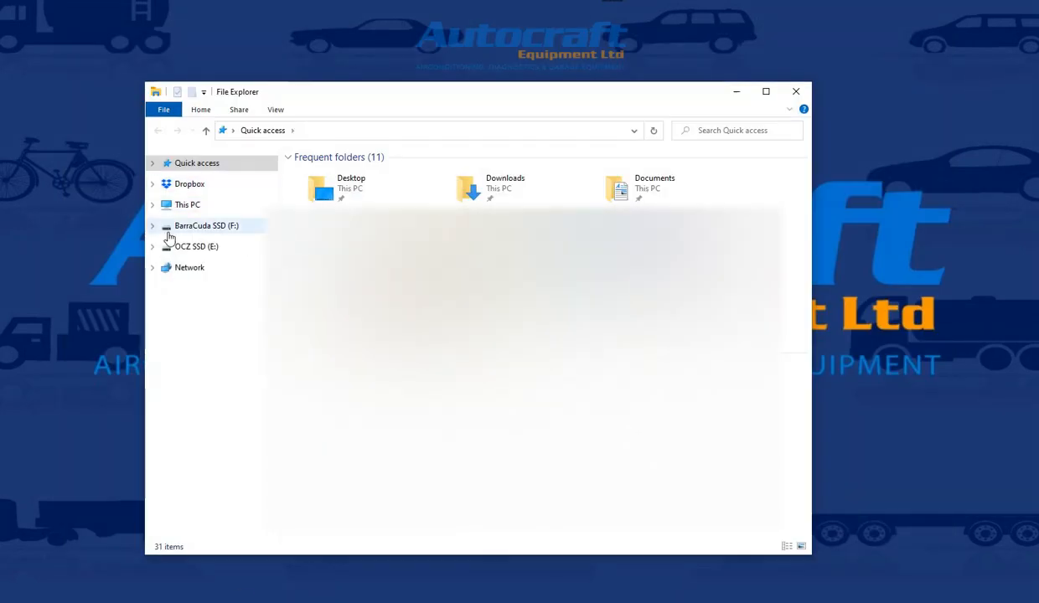
Browse Downloads > Idc5_OHW_2200_20 and select its 4.37 GB disc image file
left_click(188, 204)
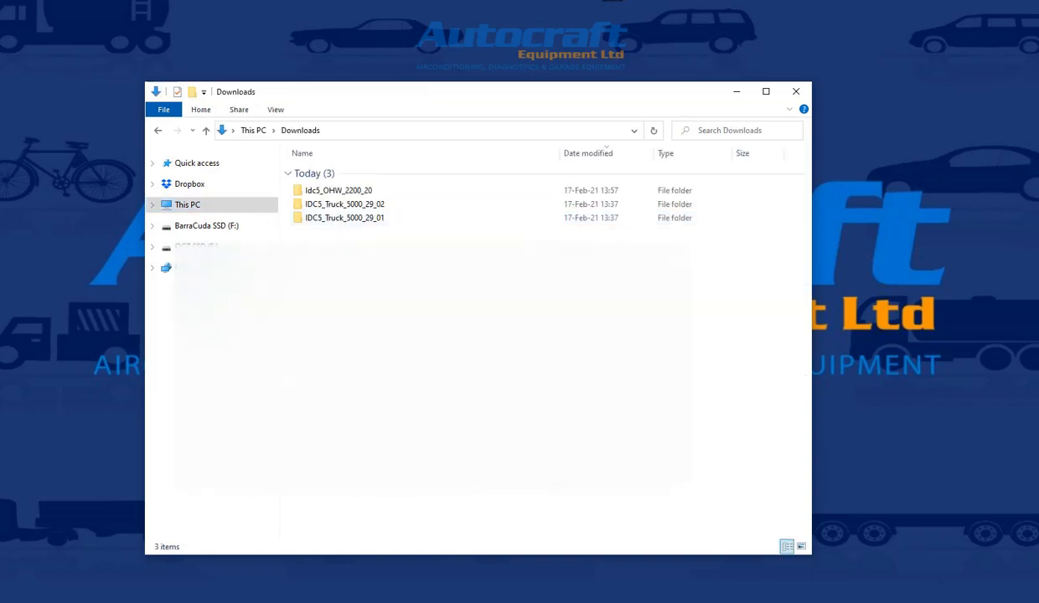
left_click(339, 191)
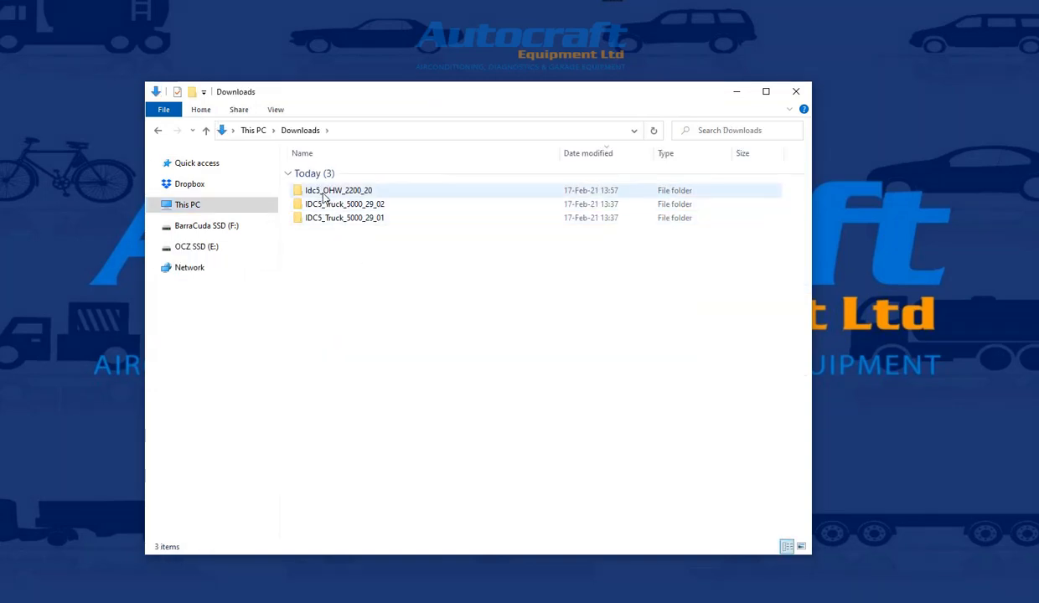
mouse_move(335, 193)
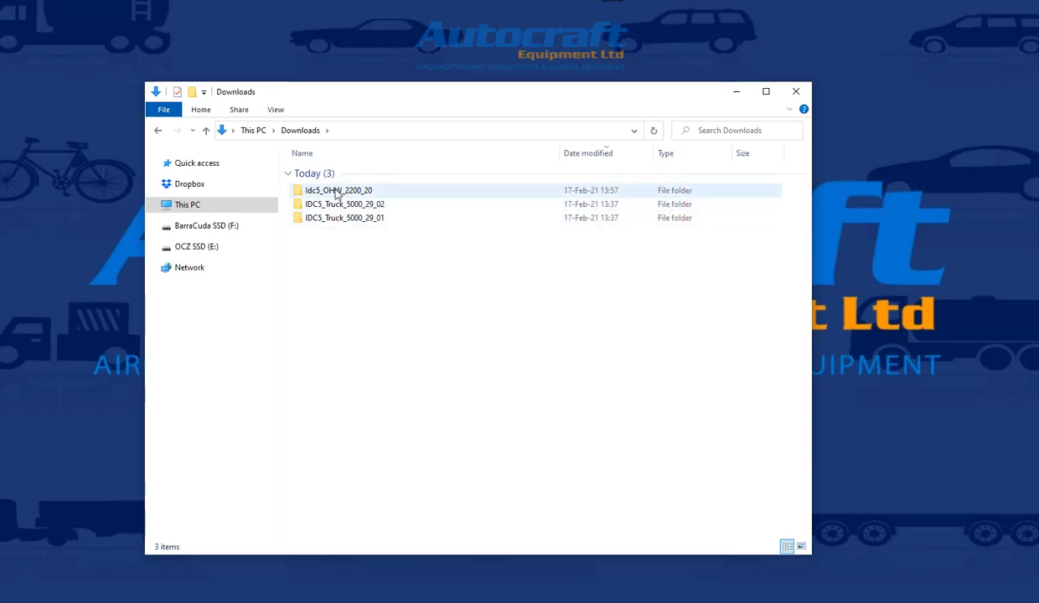
double_click(339, 191)
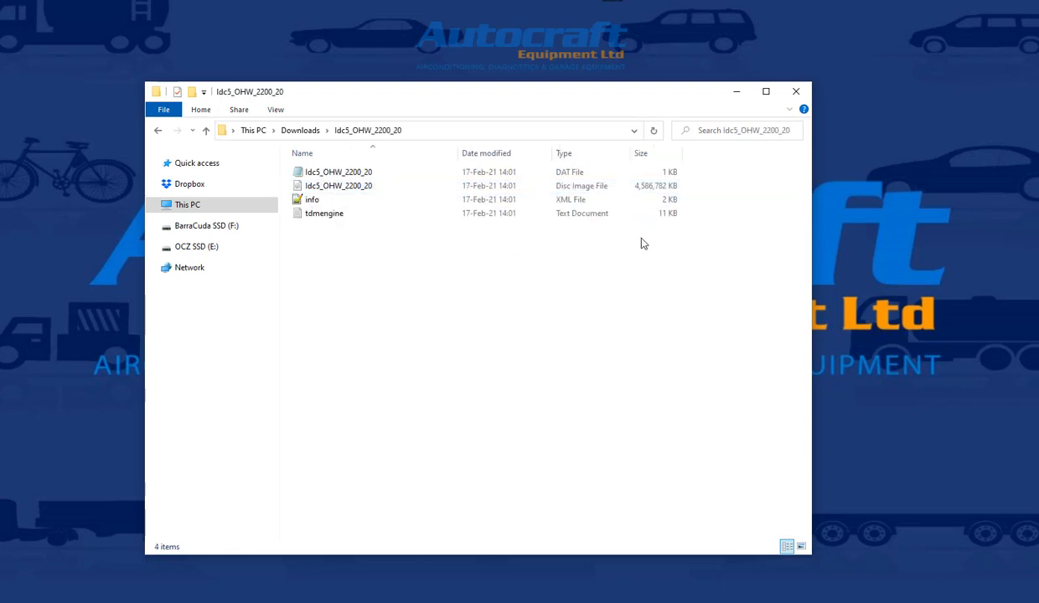
mouse_move(449, 253)
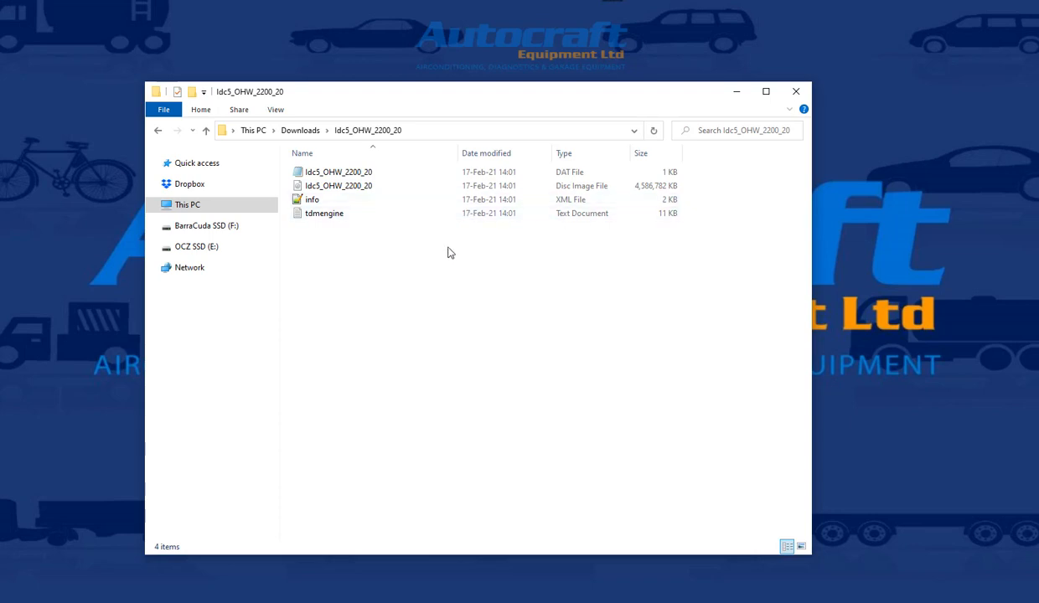
left_click(339, 184)
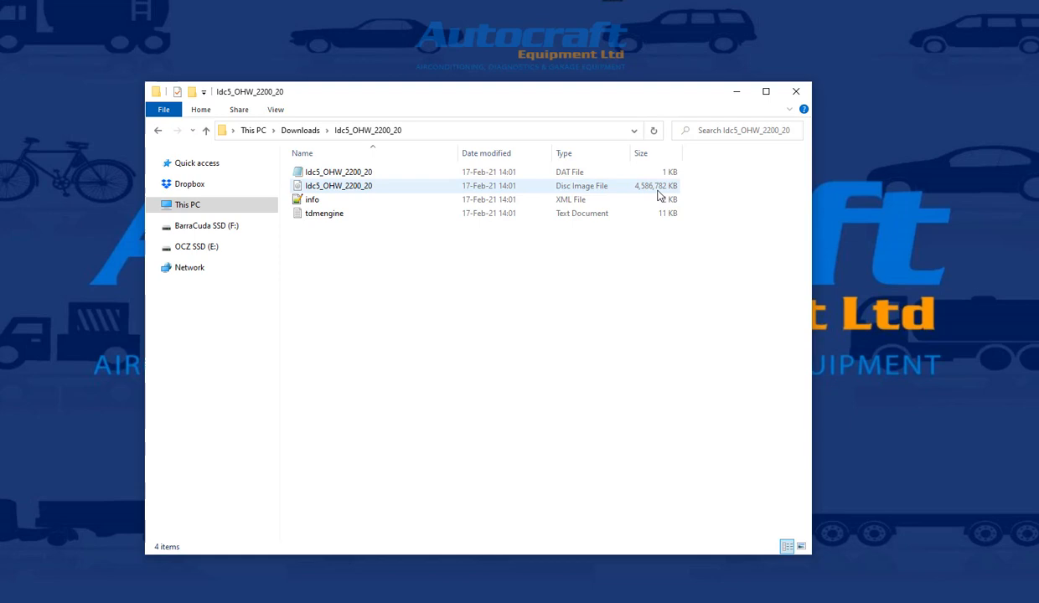
mouse_move(664, 195)
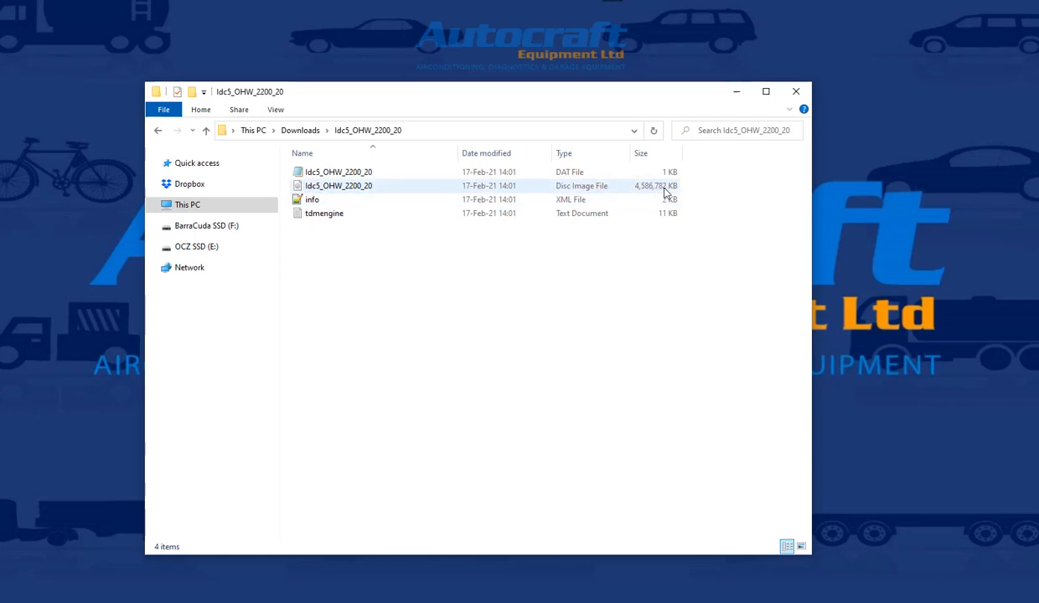
mouse_move(399, 193)
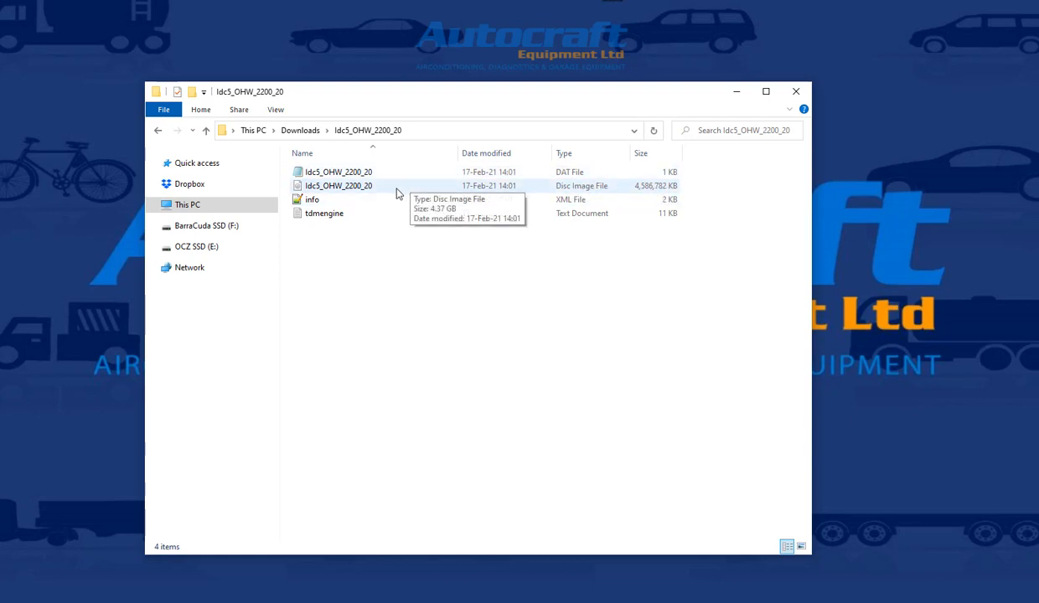
left_click(339, 184)
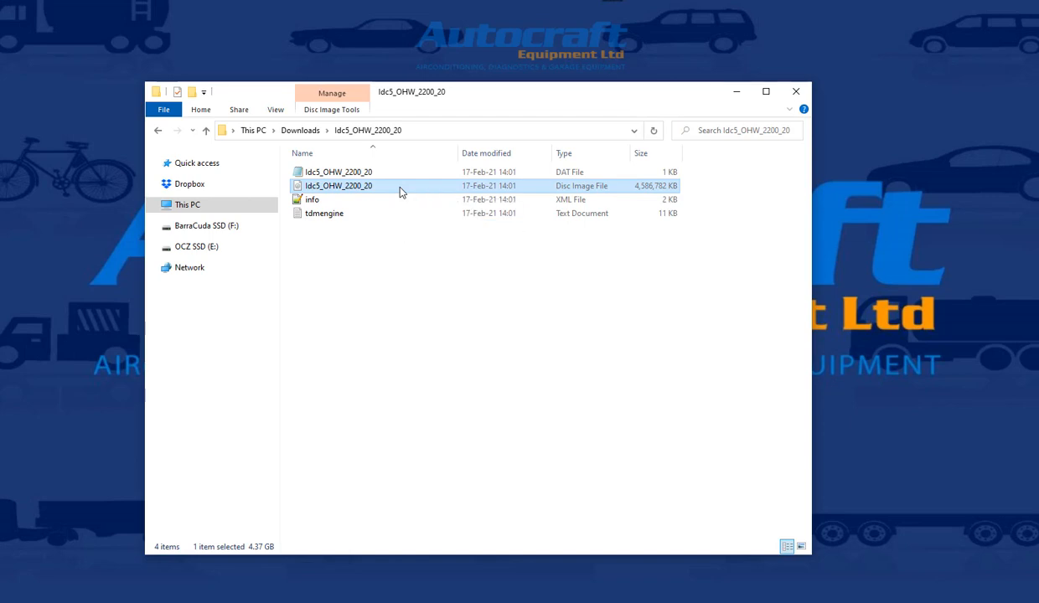
Extract the Idc5_OHW_2200_20 image in place with 7-Zip > Extract Here and select its setup
right_click(338, 184)
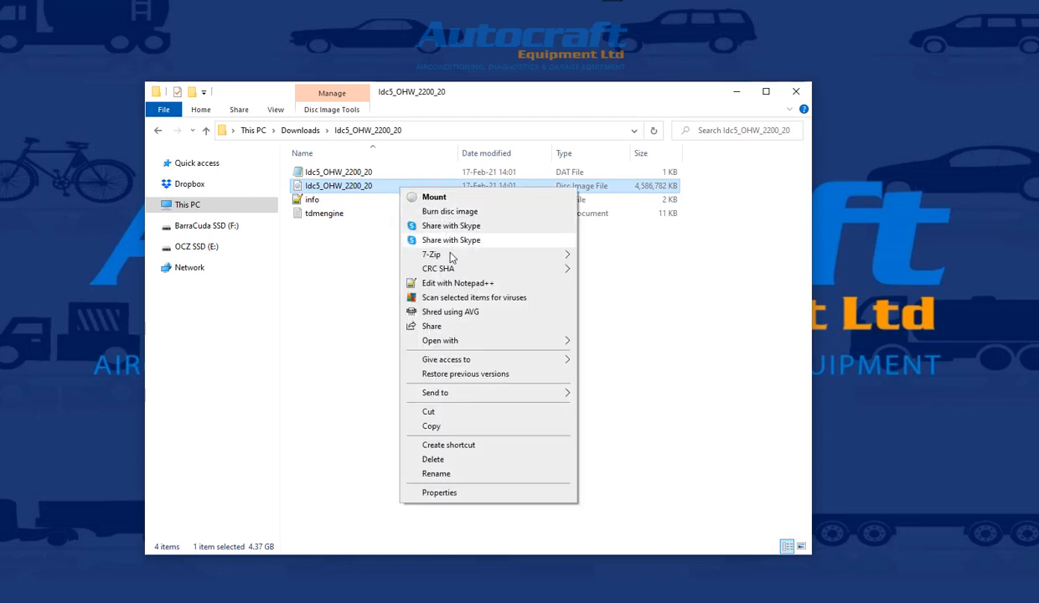
mouse_move(431, 255)
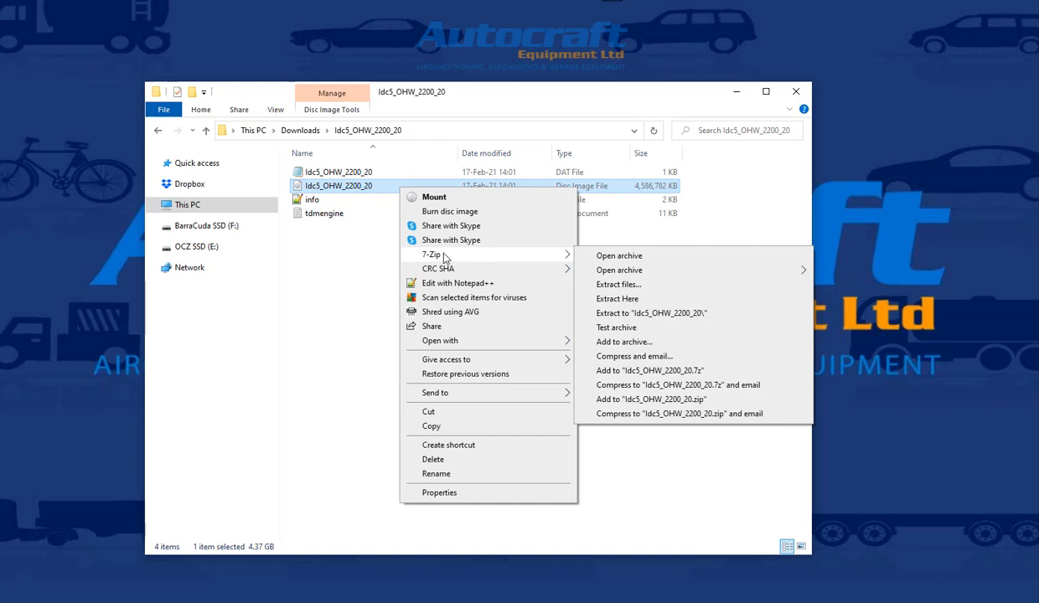
mouse_move(617, 299)
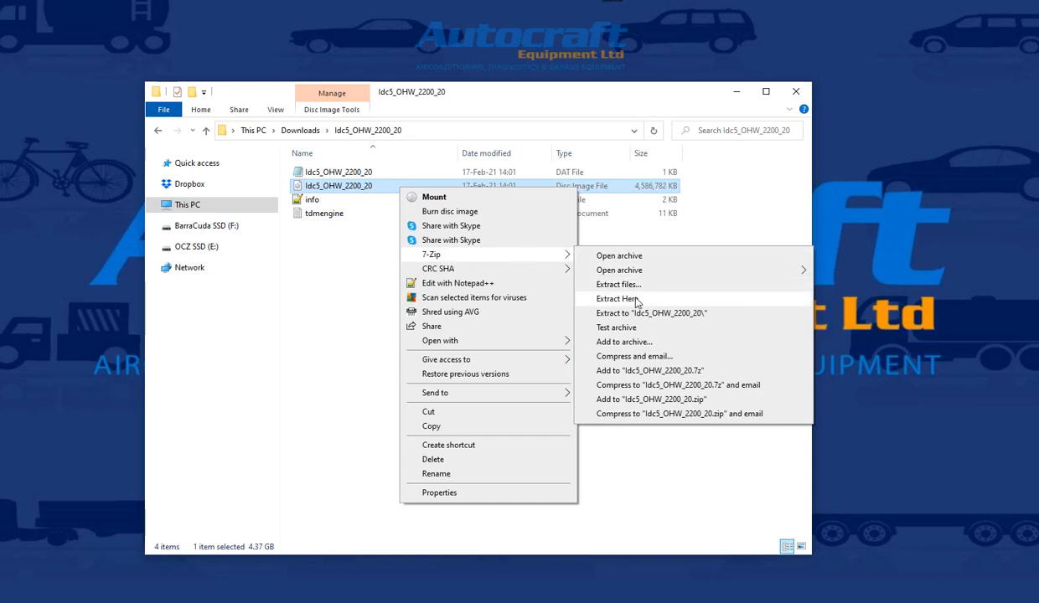
left_click(619, 298)
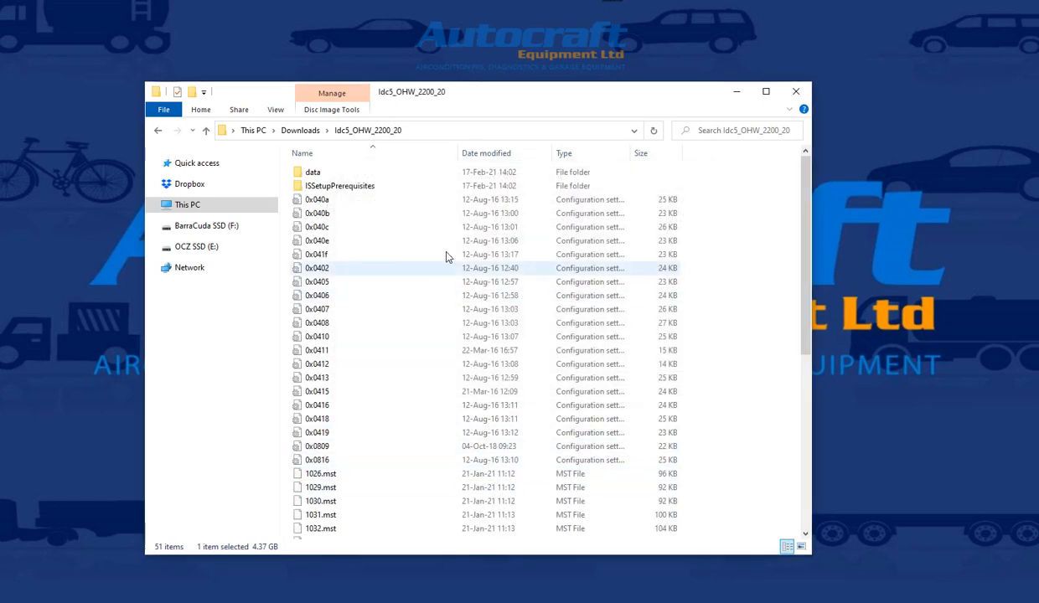
scroll("down", 3)
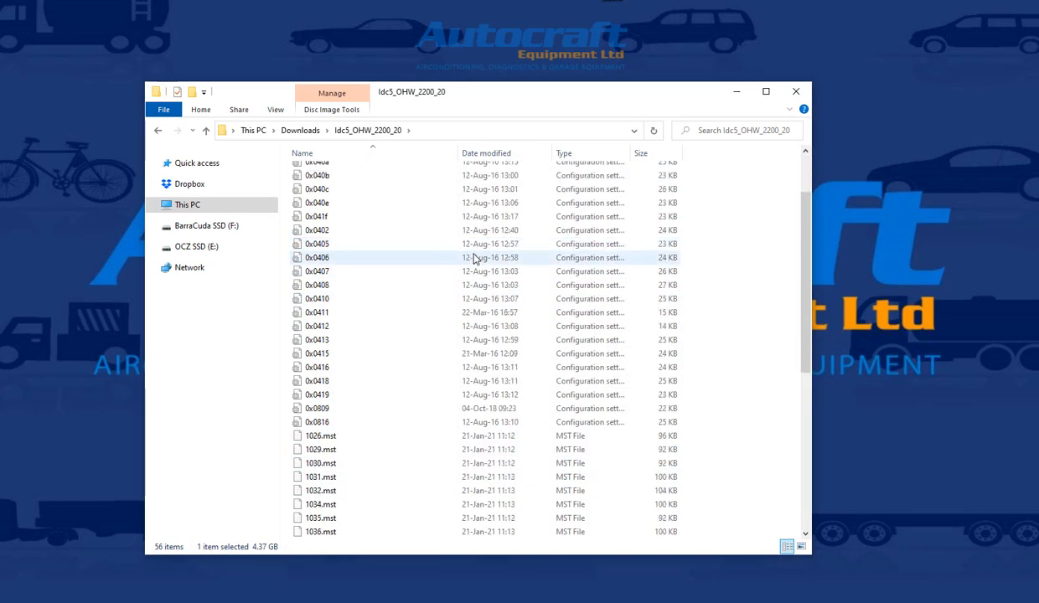
scroll("down", 3)
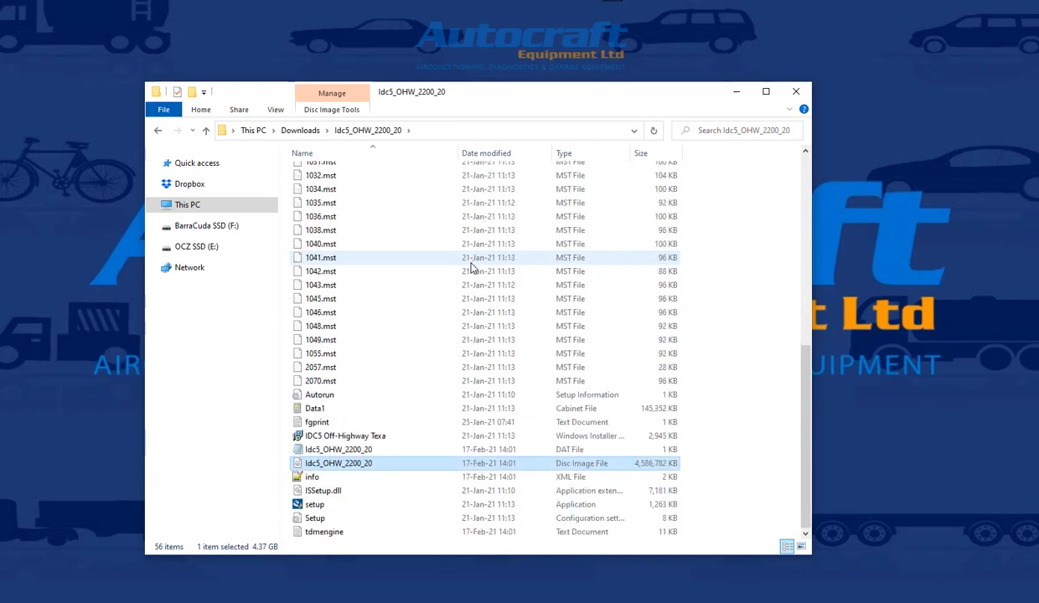
left_click(315, 503)
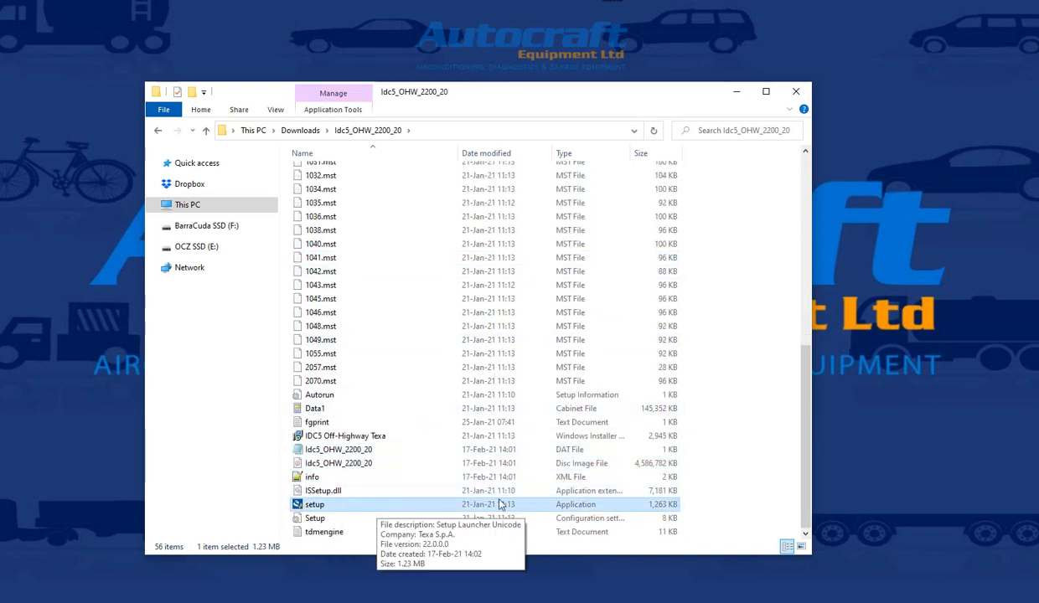
left_click(206, 131)
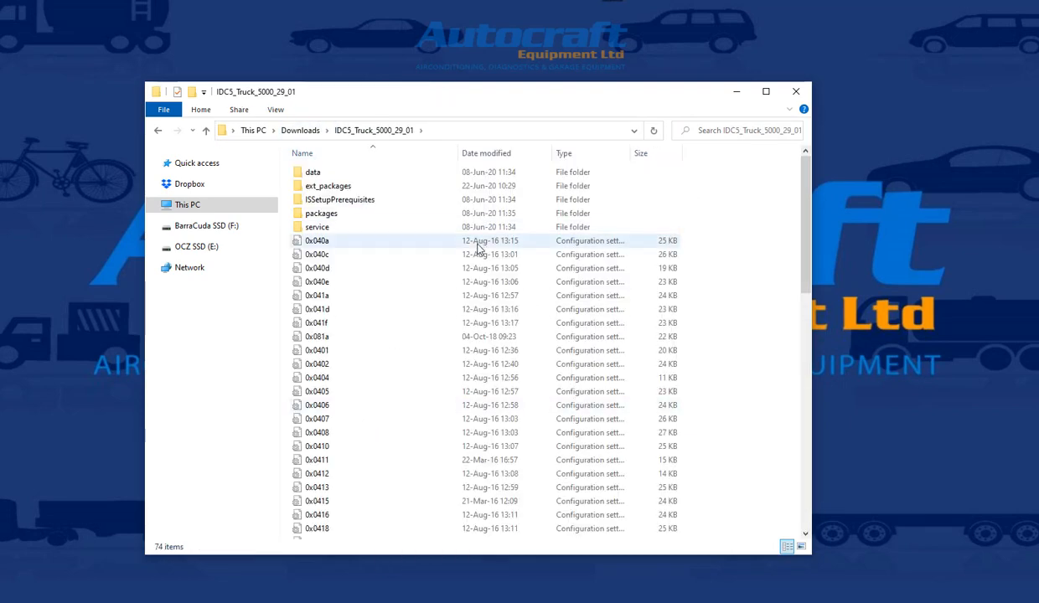
Run setup in IDC5_Truck_5000_29_01 to launch the InstallShield Wizard prerequisites
scroll("down", 3)
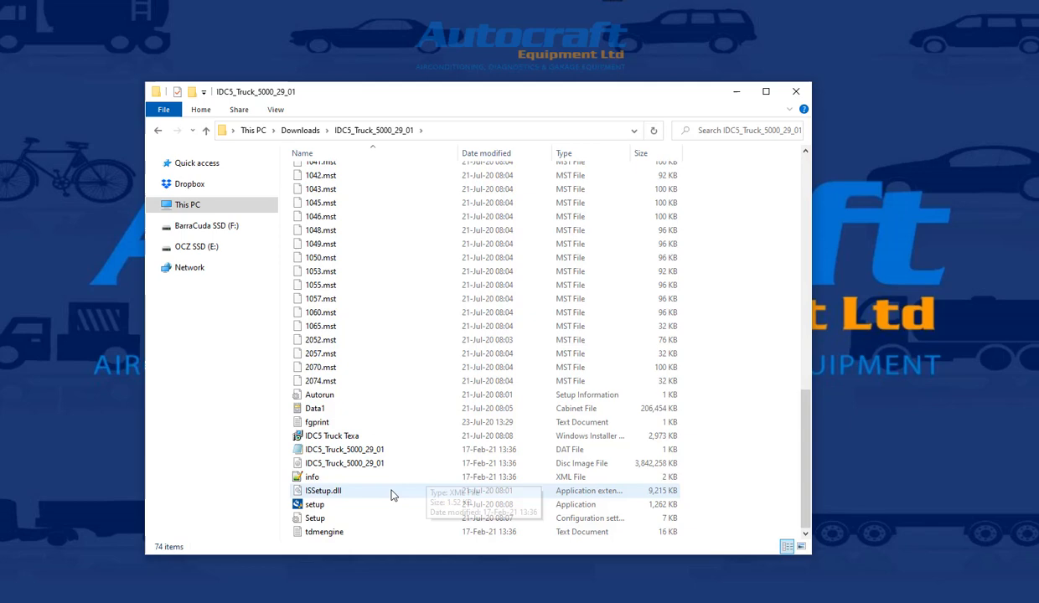
mouse_move(738, 91)
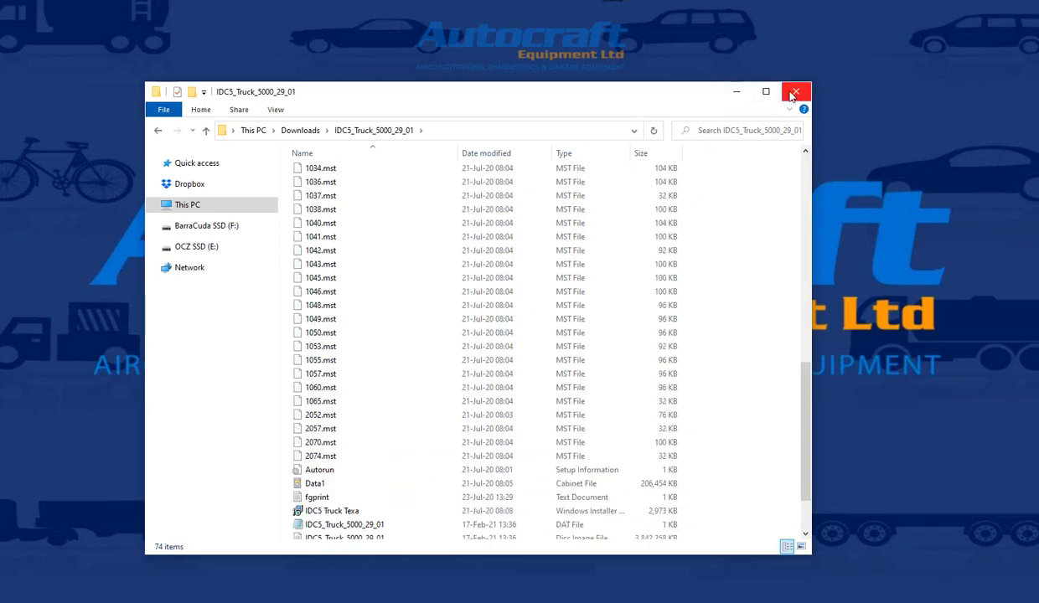
double_click(334, 510)
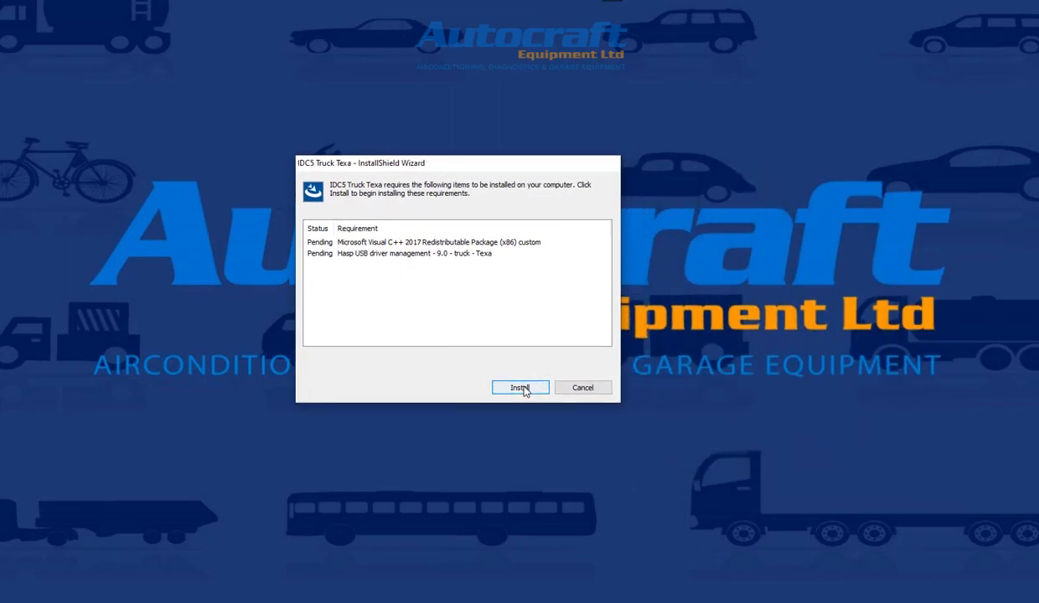
Start the prerequisite installation and accept the recommendations warning, letting DVD 1 extraction run
left_click(520, 388)
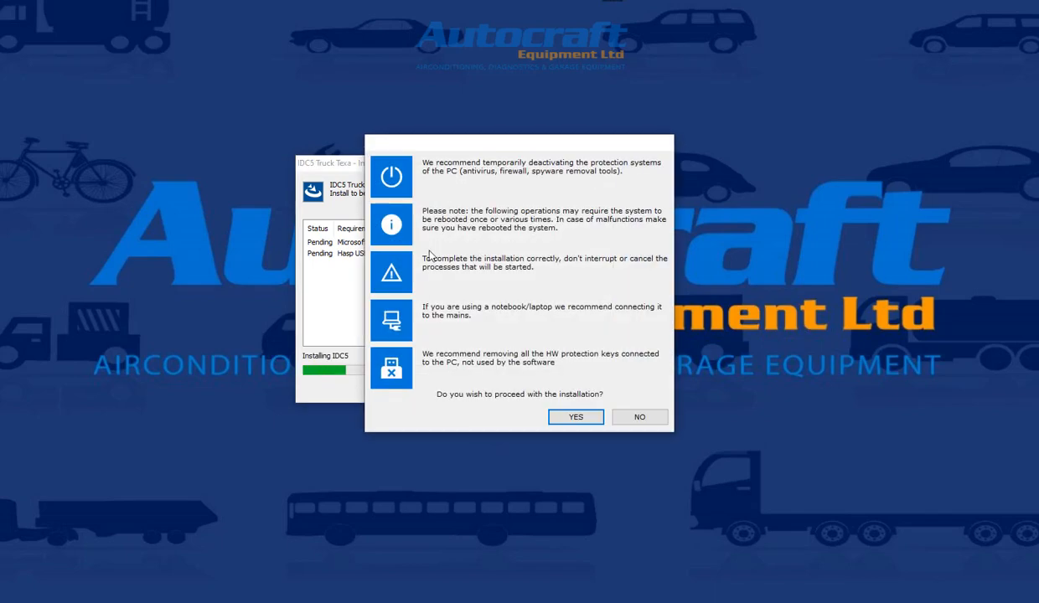
left_click(577, 416)
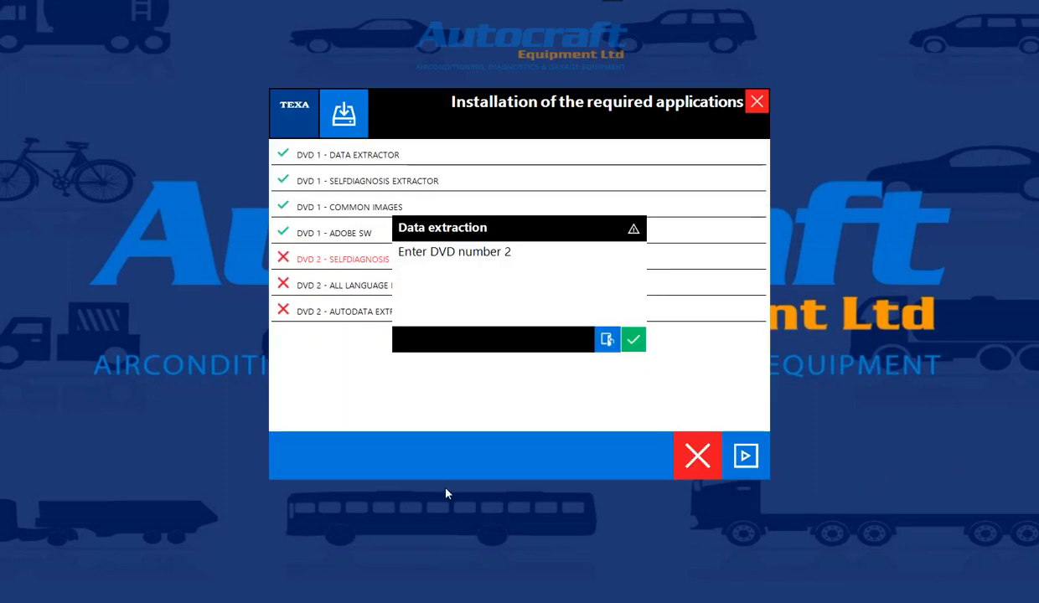
mouse_move(317, 245)
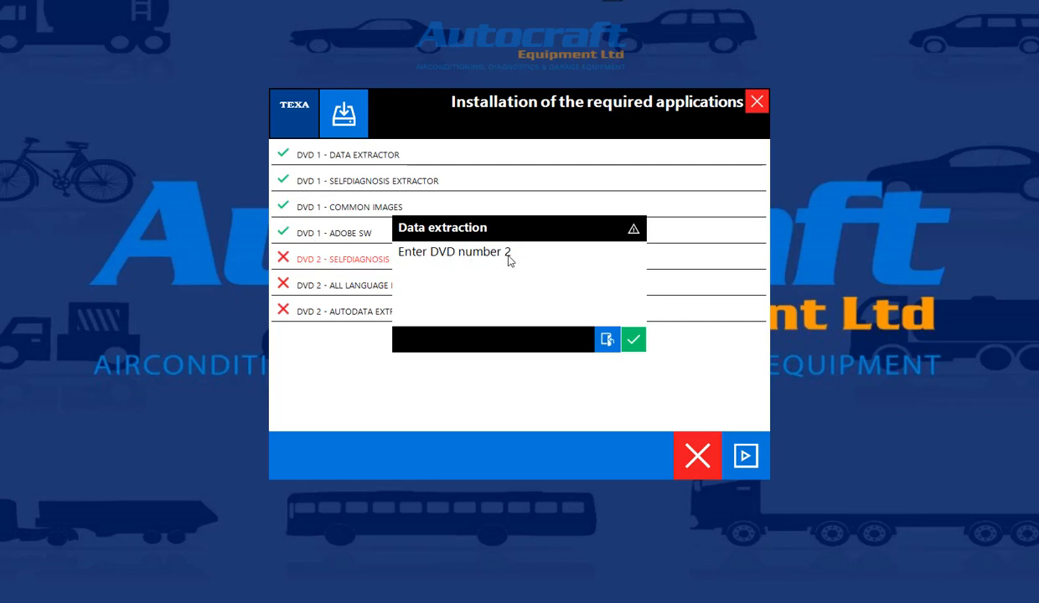
mouse_move(528, 299)
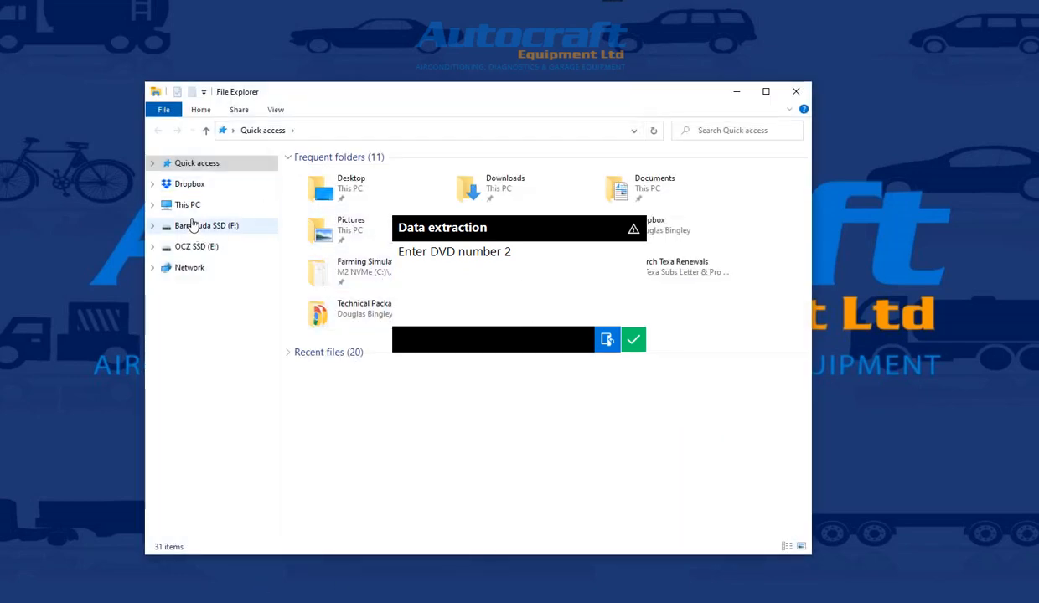
Navigate from This PC into the Downloads folder holding IDC5_Truck_5000_29_02
left_click(188, 204)
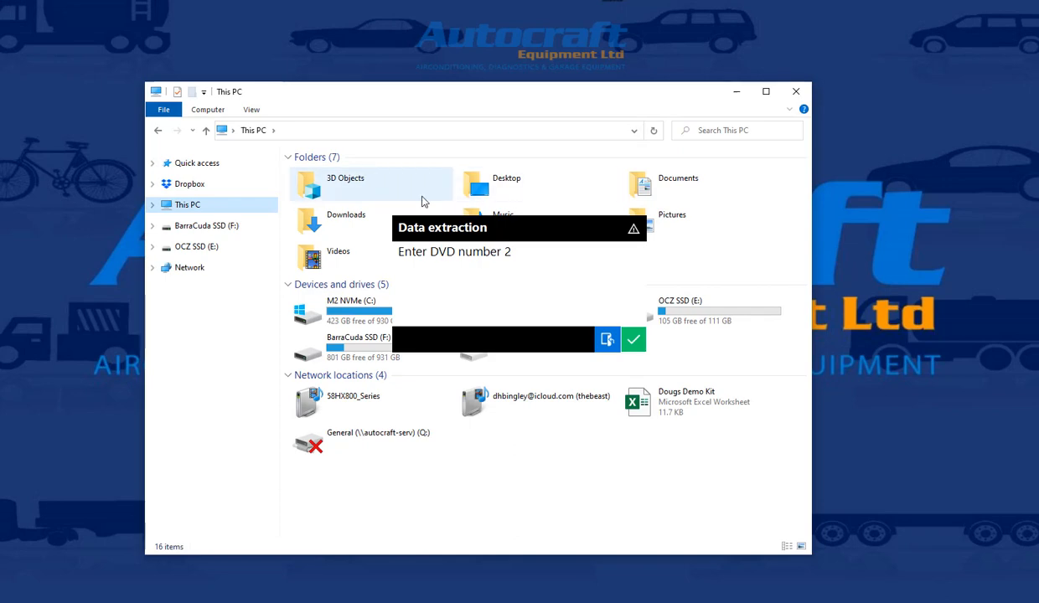
left_click(506, 178)
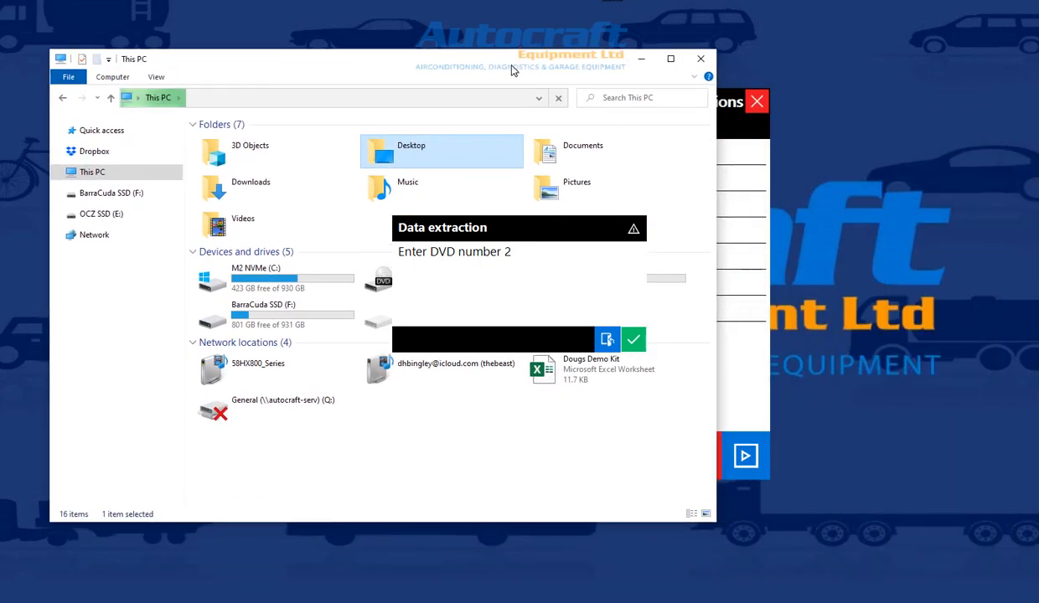
left_click(254, 188)
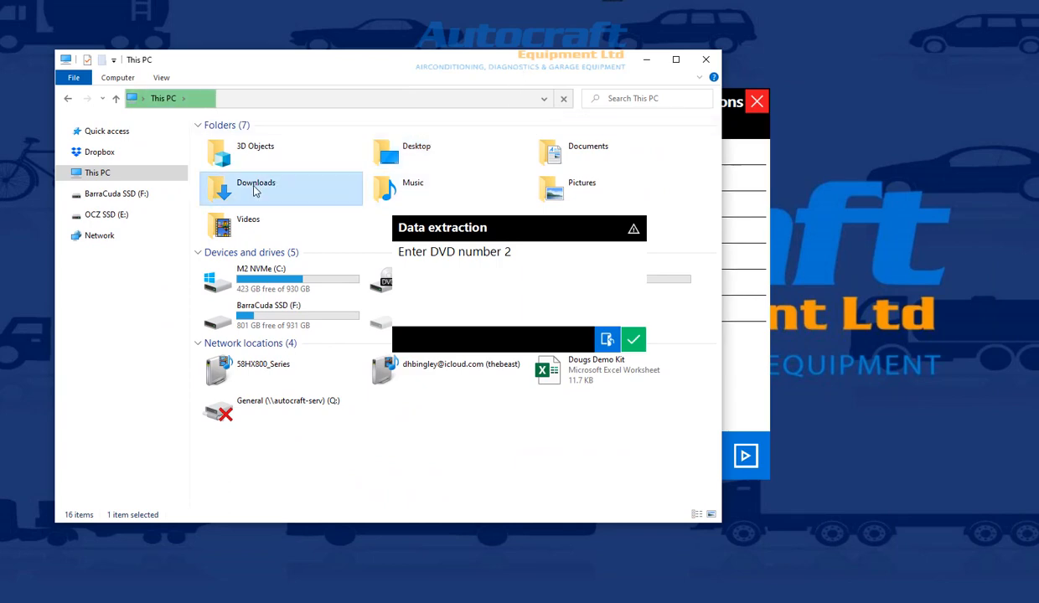
double_click(255, 188)
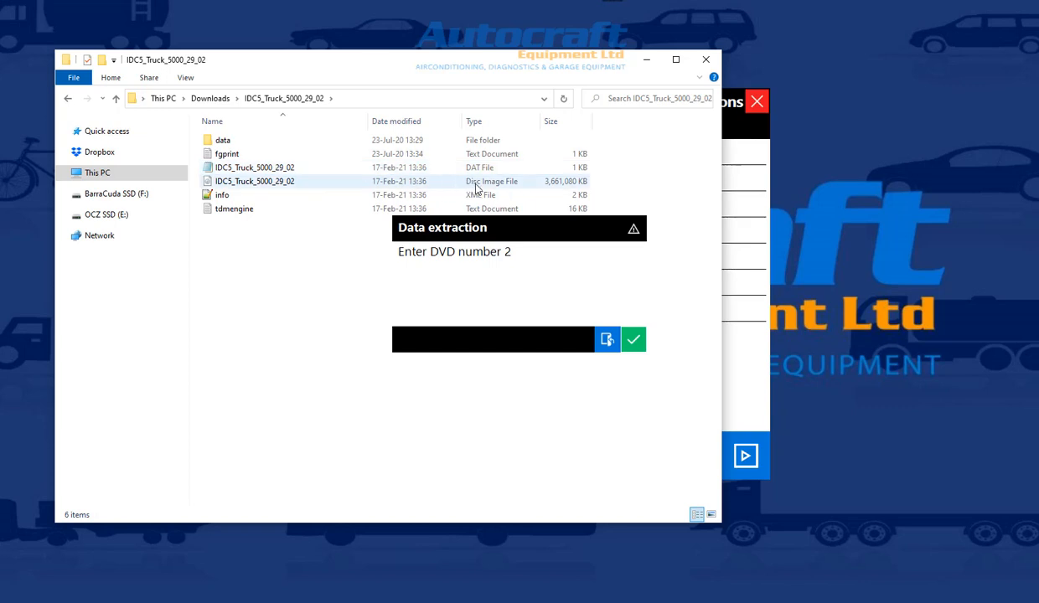
Extract the IDC5_Truck_5000_29_02 disc image here with 7-Zip, replacing existing files
right_click(477, 188)
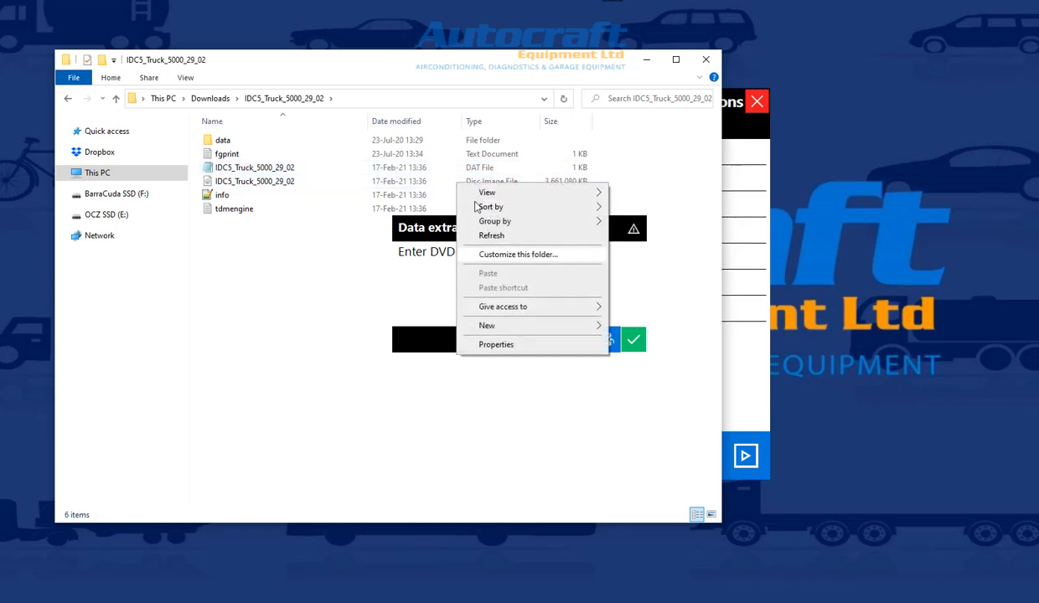
left_click(255, 168)
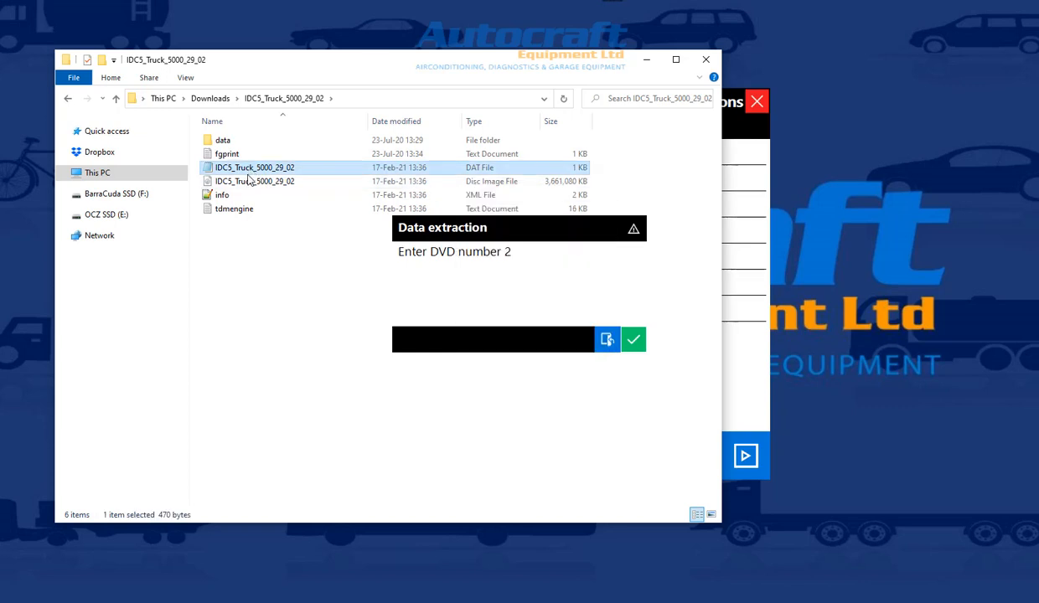
right_click(255, 181)
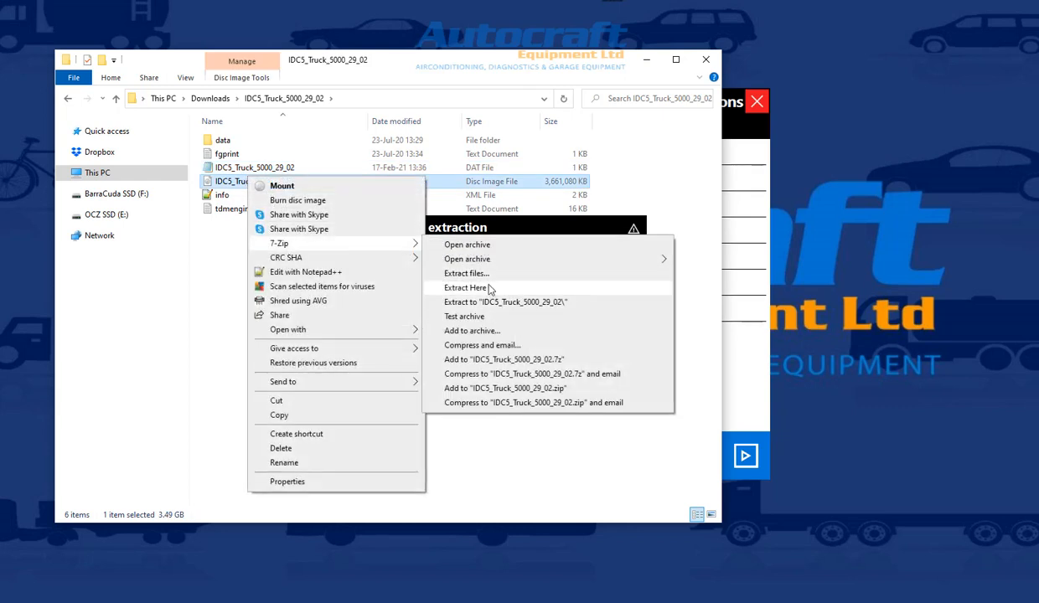
left_click(466, 288)
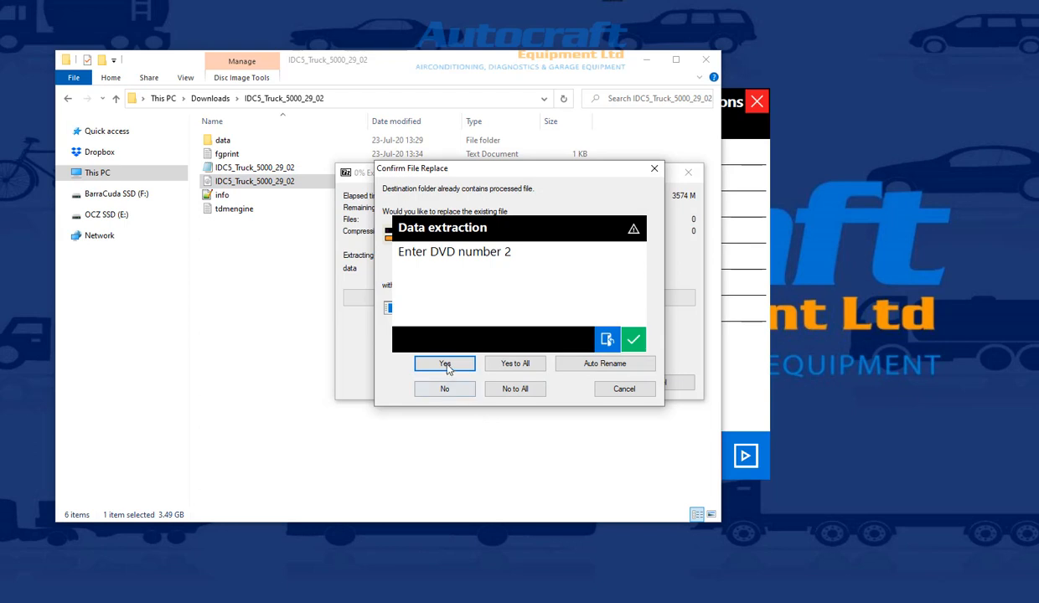
left_click(444, 362)
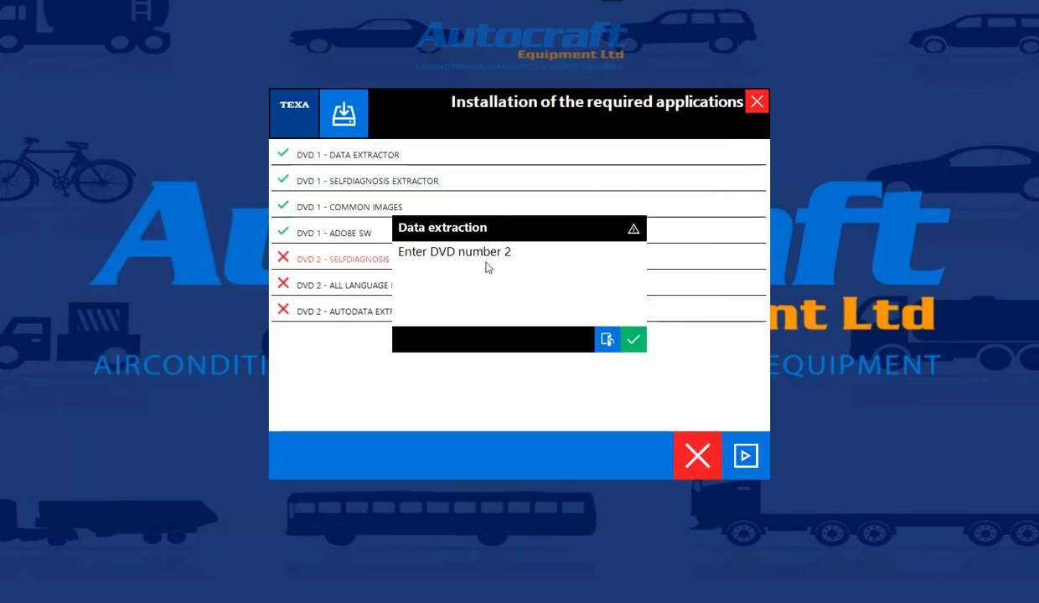
mouse_move(461, 278)
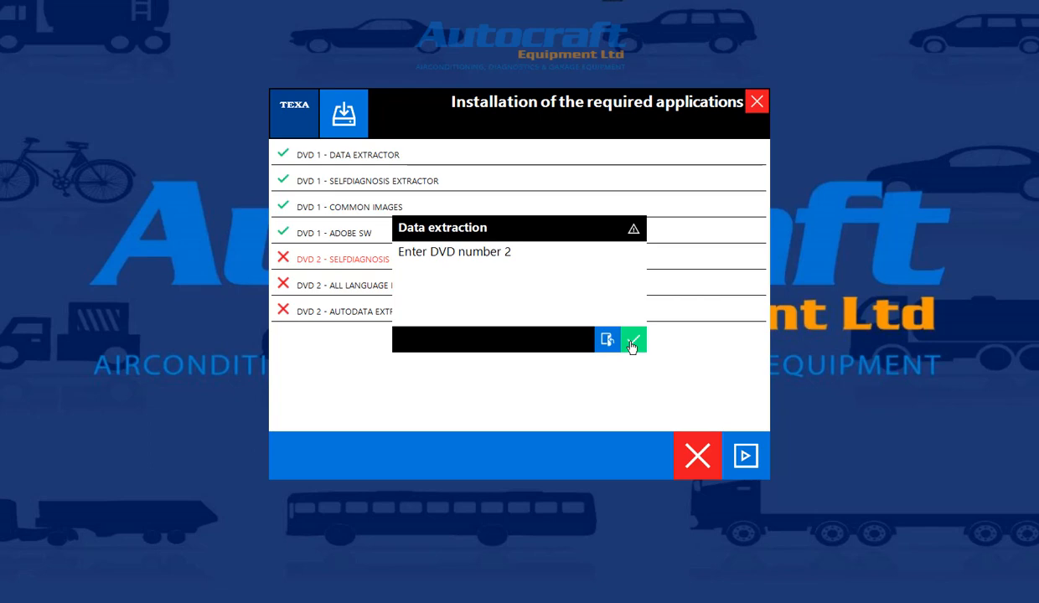
mouse_move(606, 342)
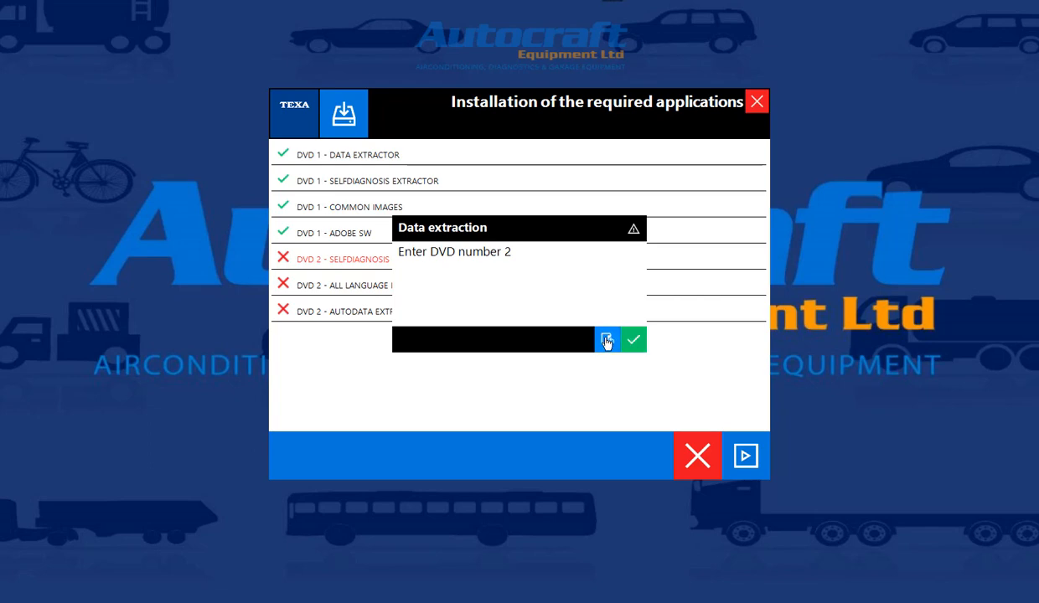
left_click(607, 339)
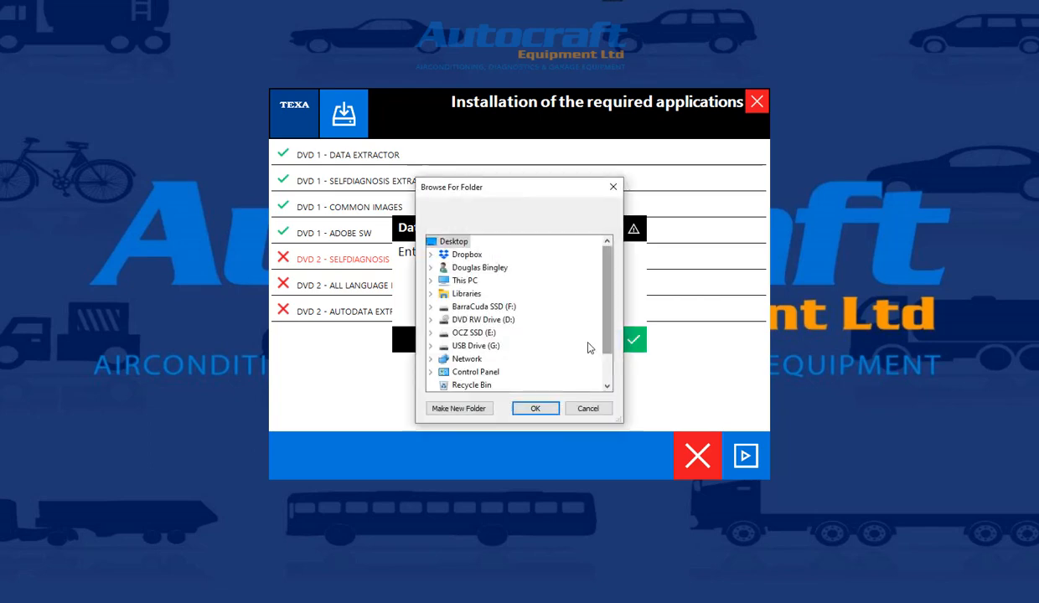
left_click(463, 280)
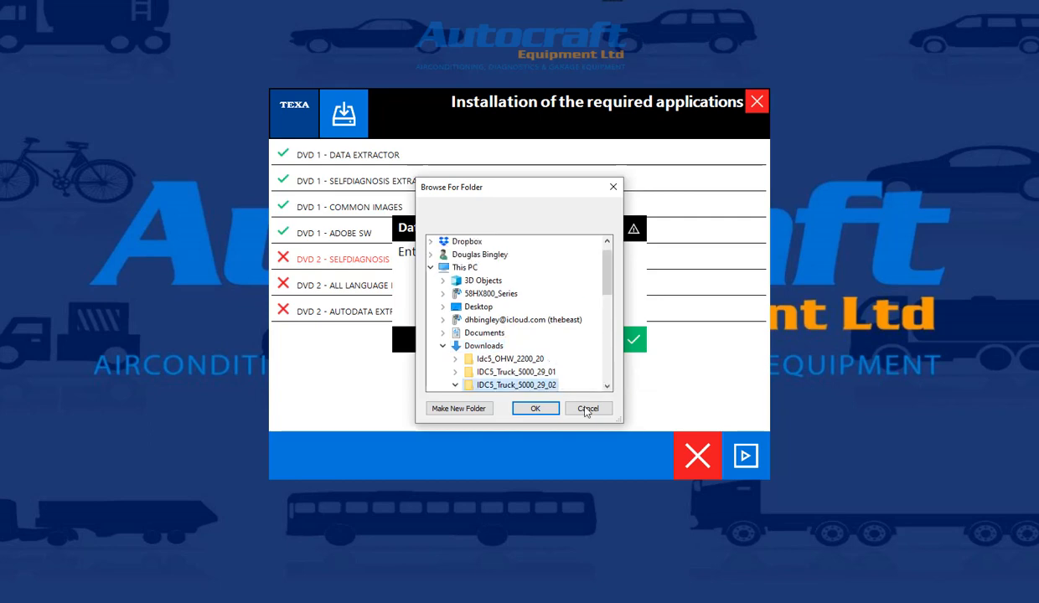
left_click(536, 409)
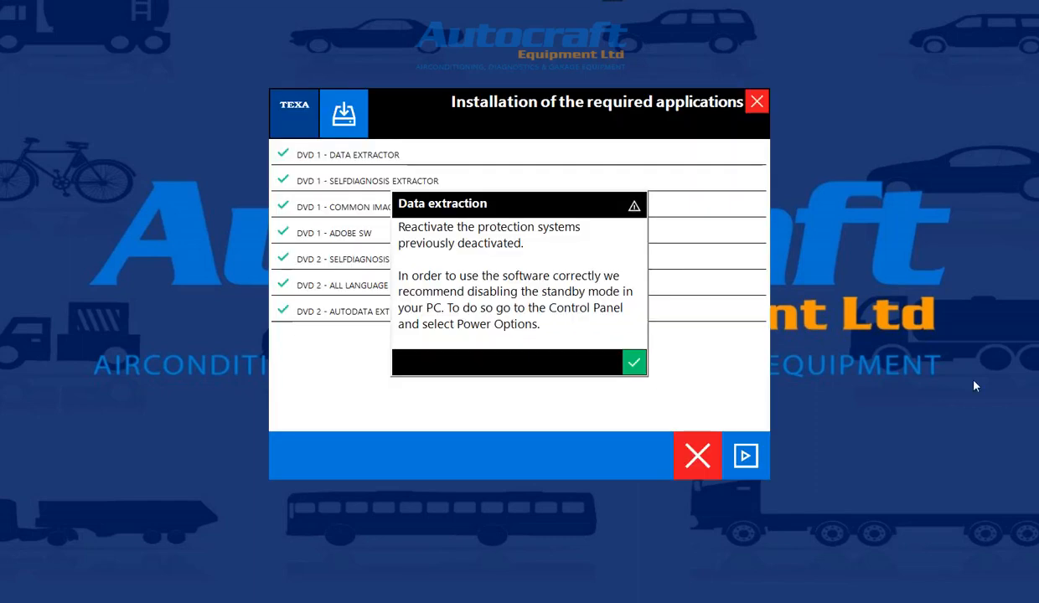
mouse_move(516, 269)
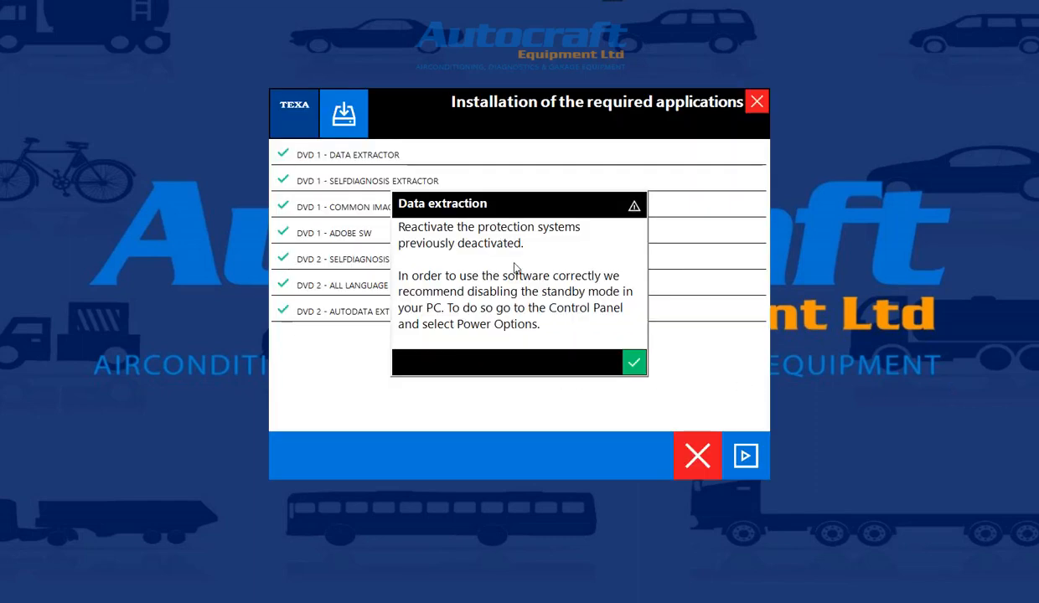
mouse_move(533, 320)
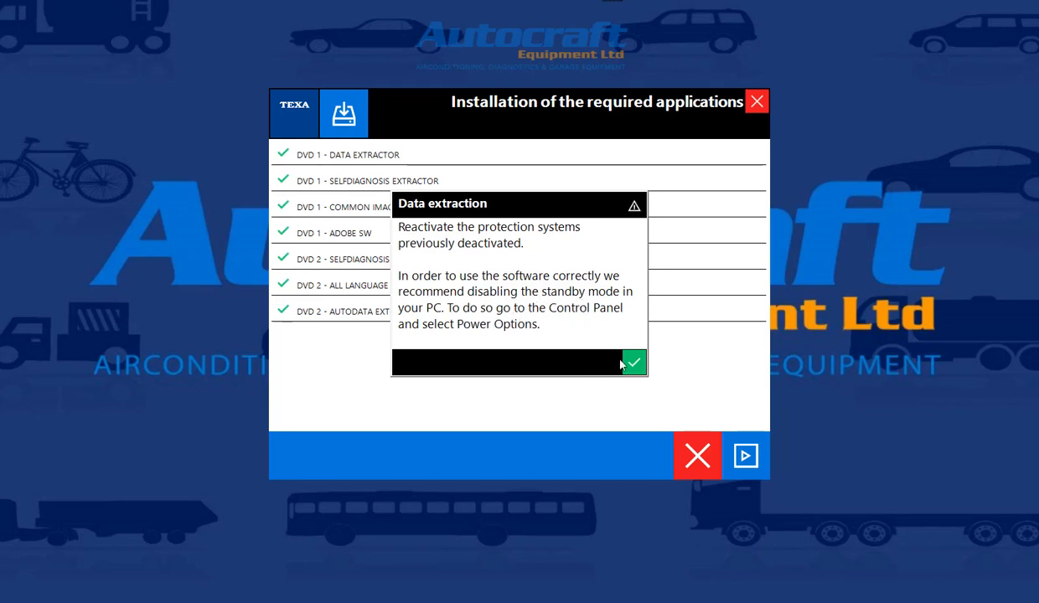
Acknowledge the protection-systems and environment-ready messages and launch the installed IDC5 software
left_click(633, 362)
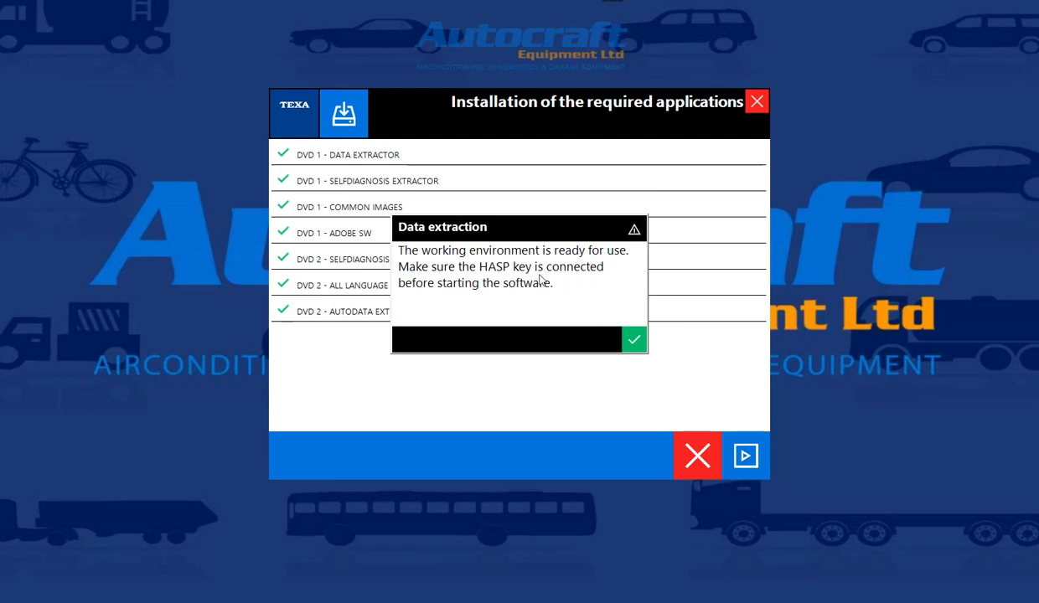
left_click(634, 339)
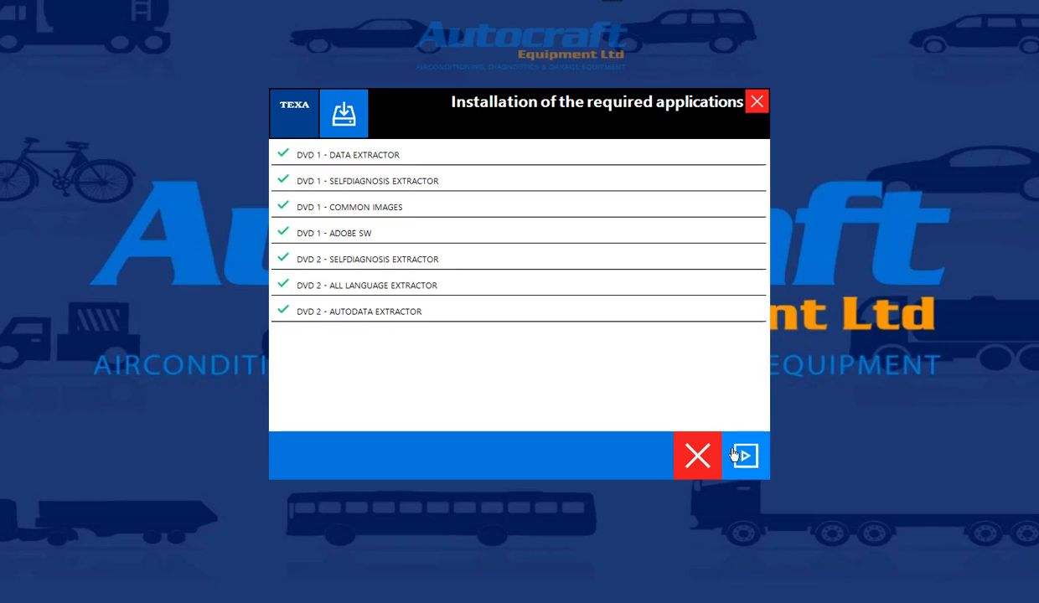
mouse_move(610, 422)
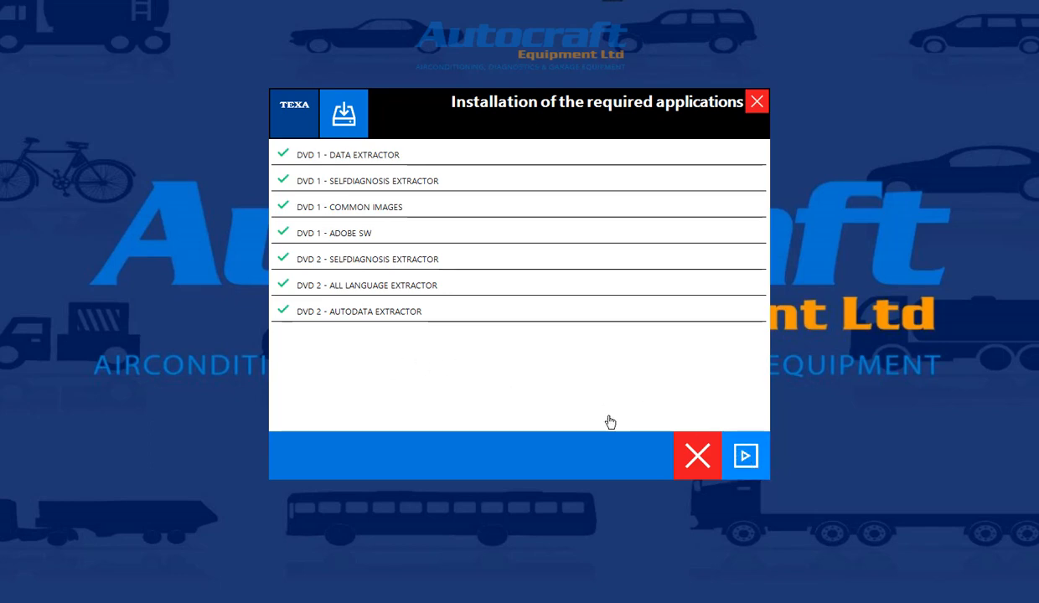
left_click(744, 456)
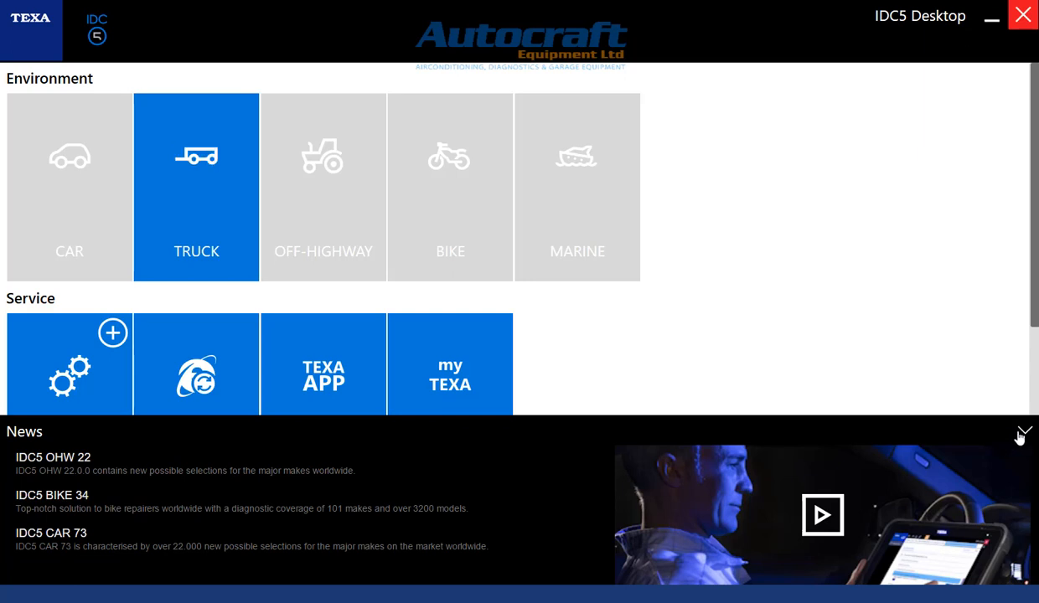
Collapse the News panel, enter the TRUCK environment, return Home and close the truck software
left_click(1022, 432)
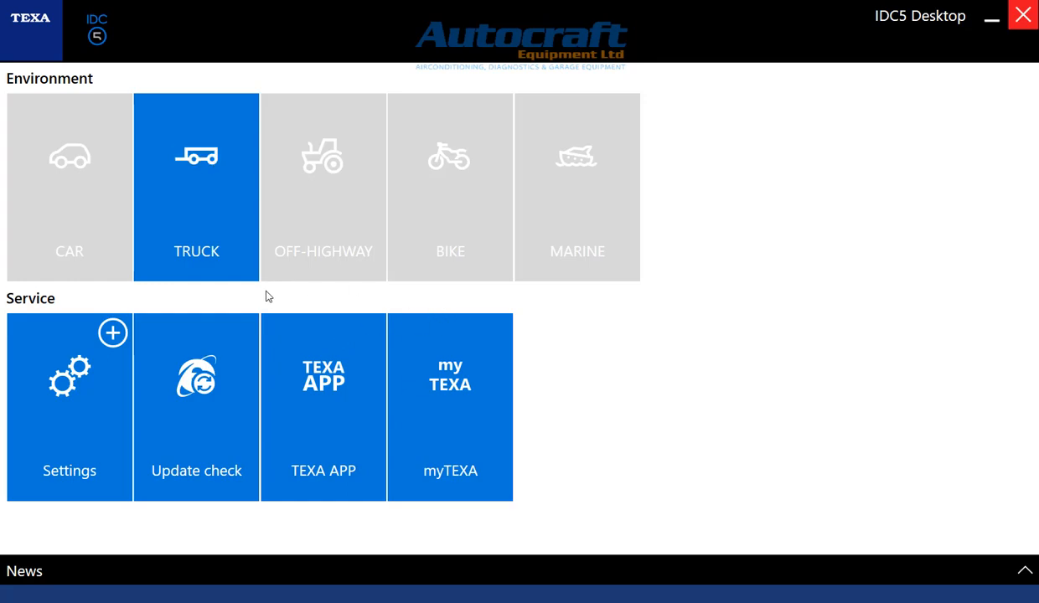
left_click(196, 187)
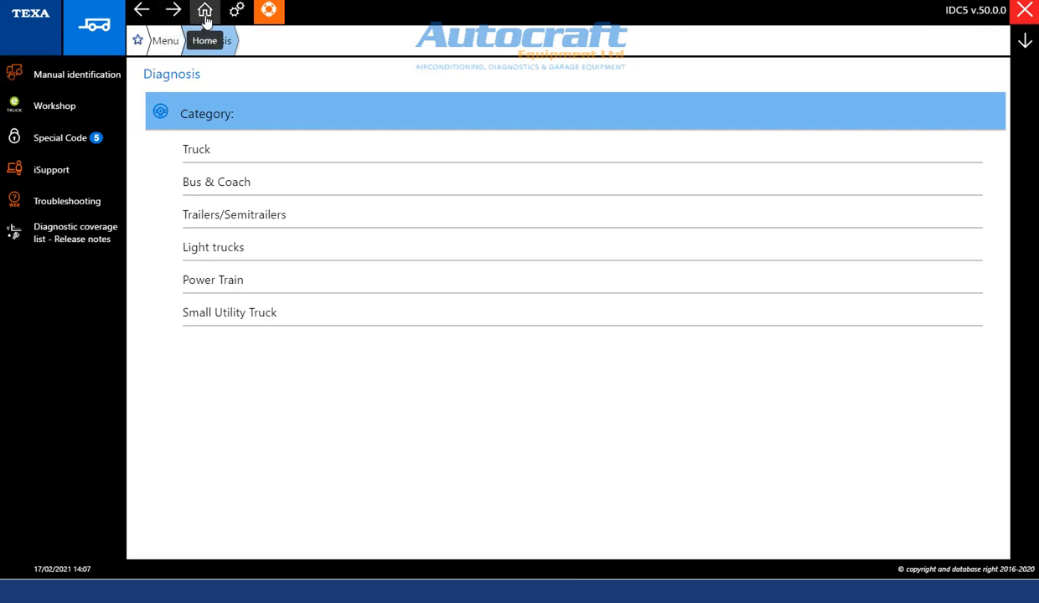
left_click(205, 10)
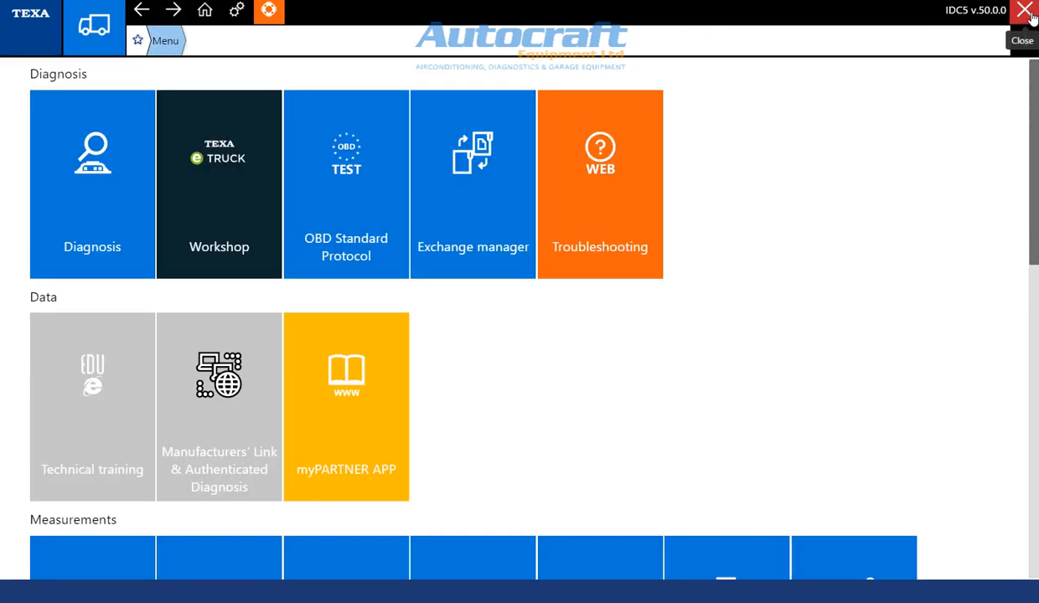
left_click(1025, 10)
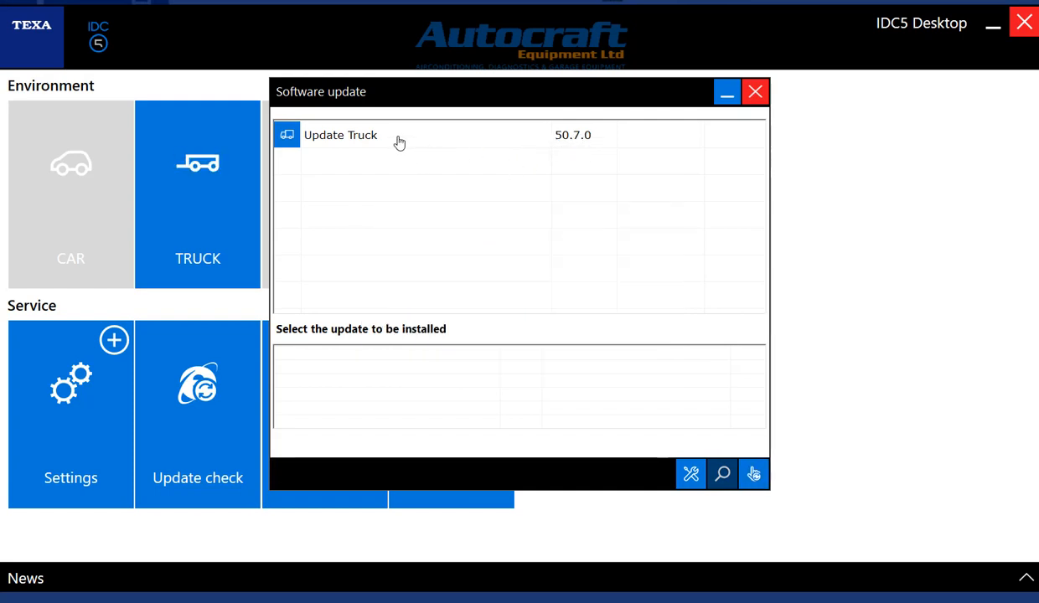
Select Update Truck 50.7.0, set it to Install immediately and confirm the installation
left_click(341, 134)
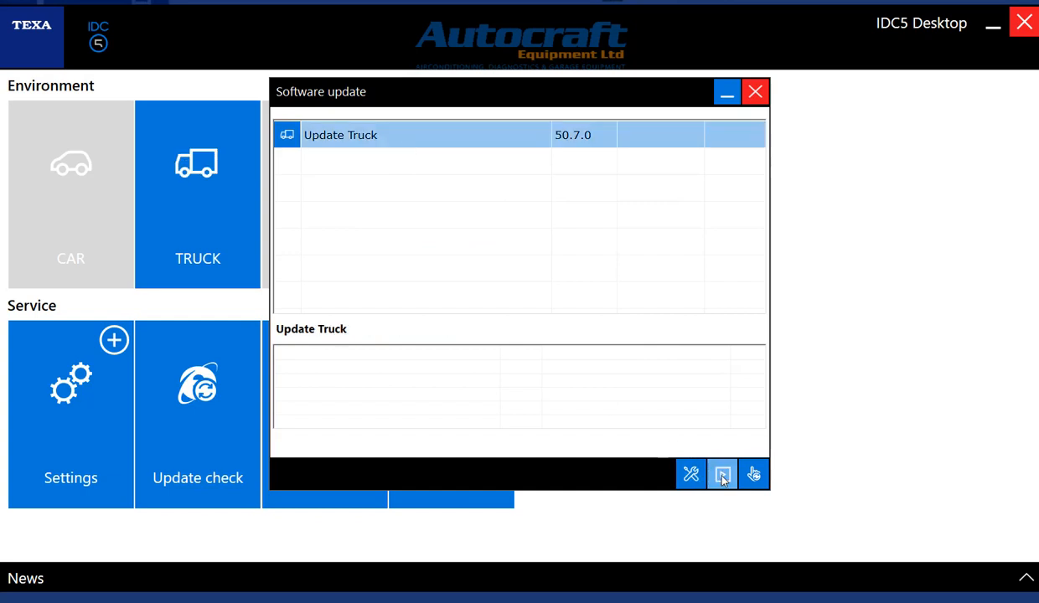
left_click(720, 474)
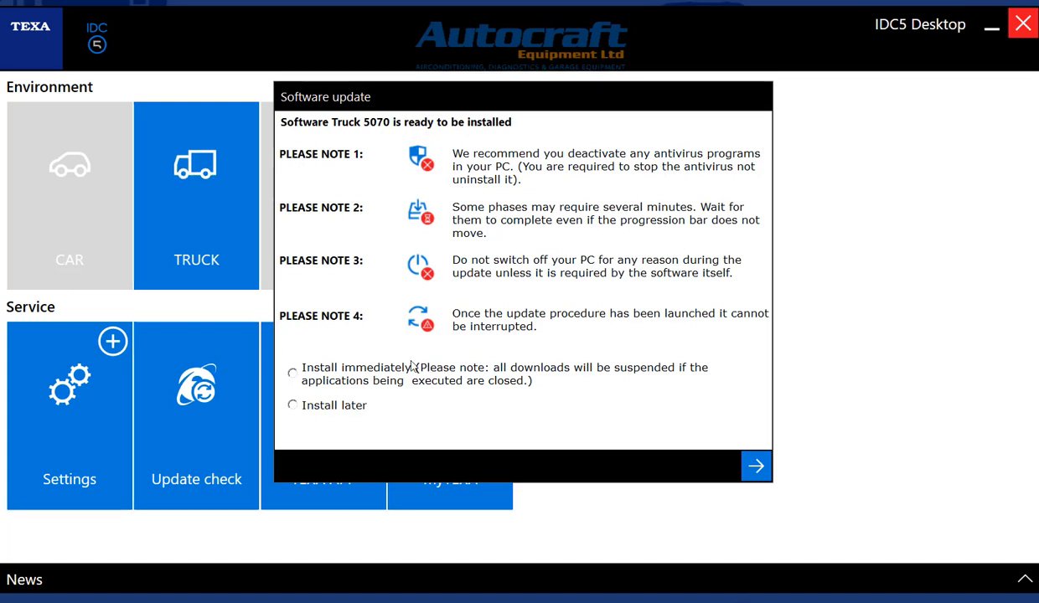
left_click(291, 372)
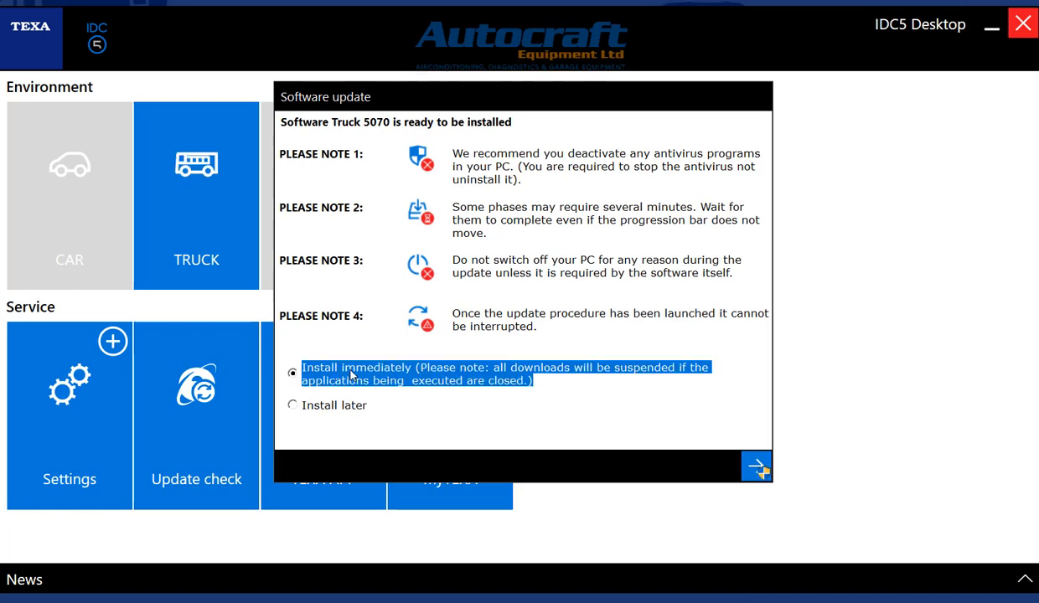
mouse_move(253, 416)
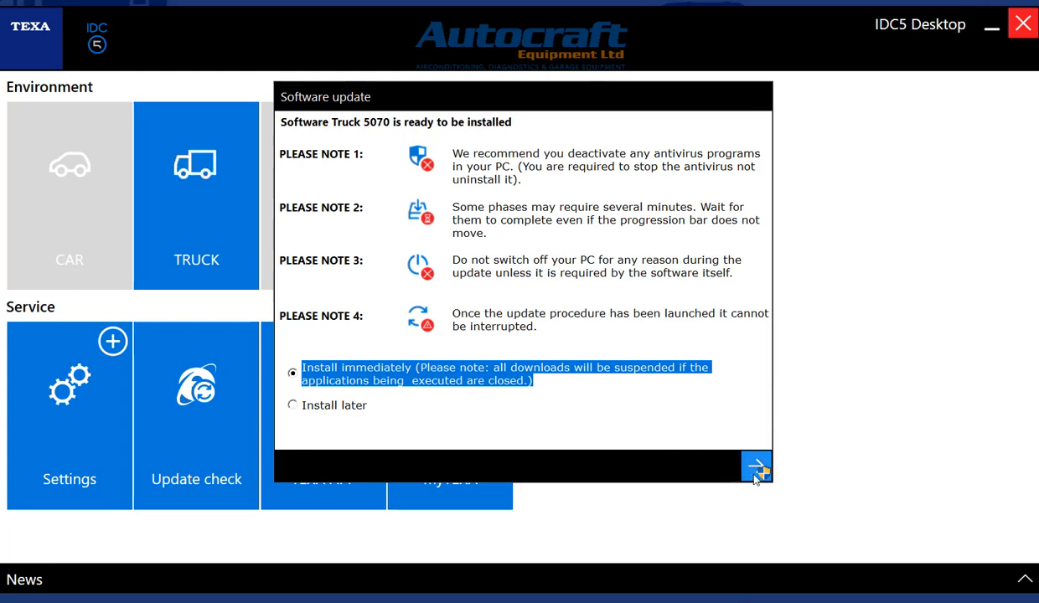
left_click(755, 466)
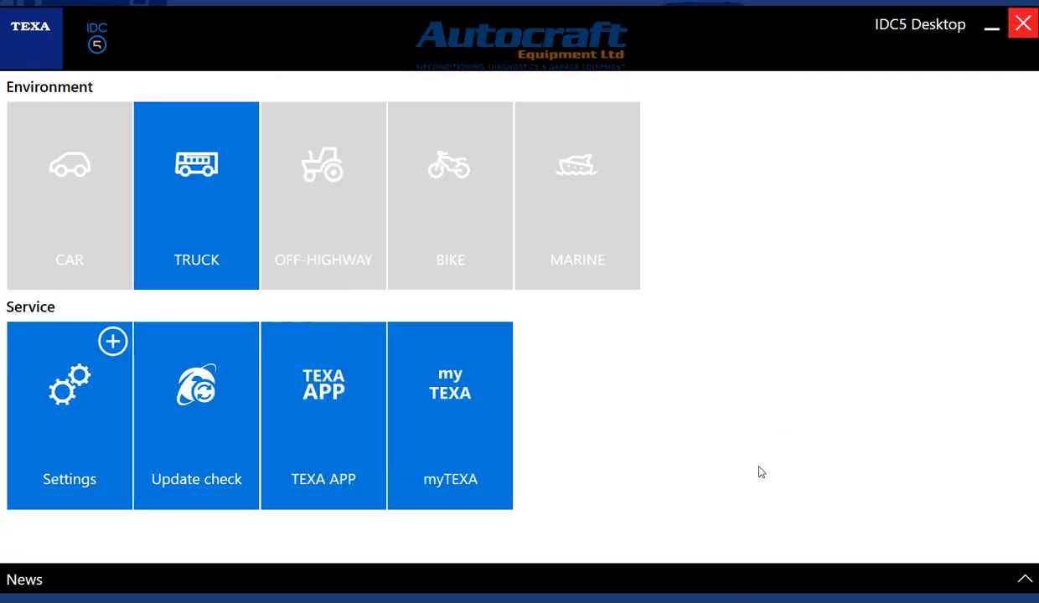
mouse_move(702, 409)
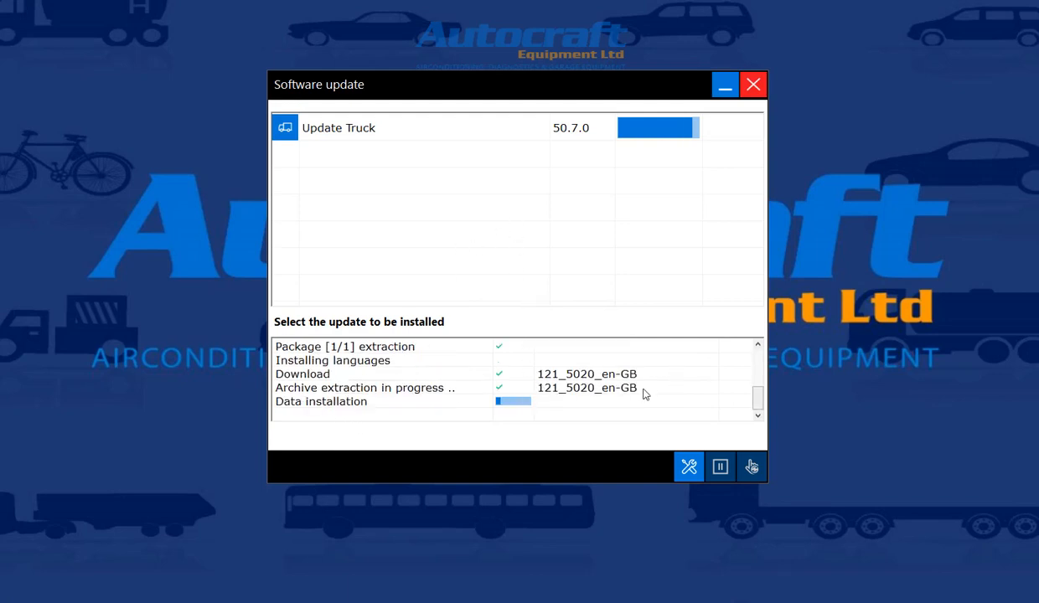
mouse_move(928, 433)
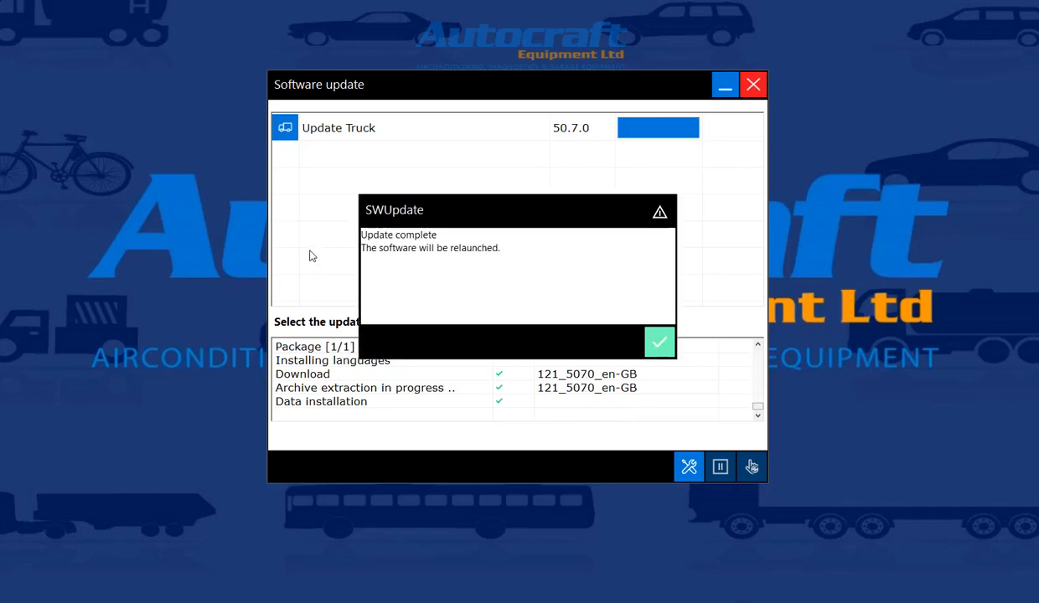
mouse_move(617, 322)
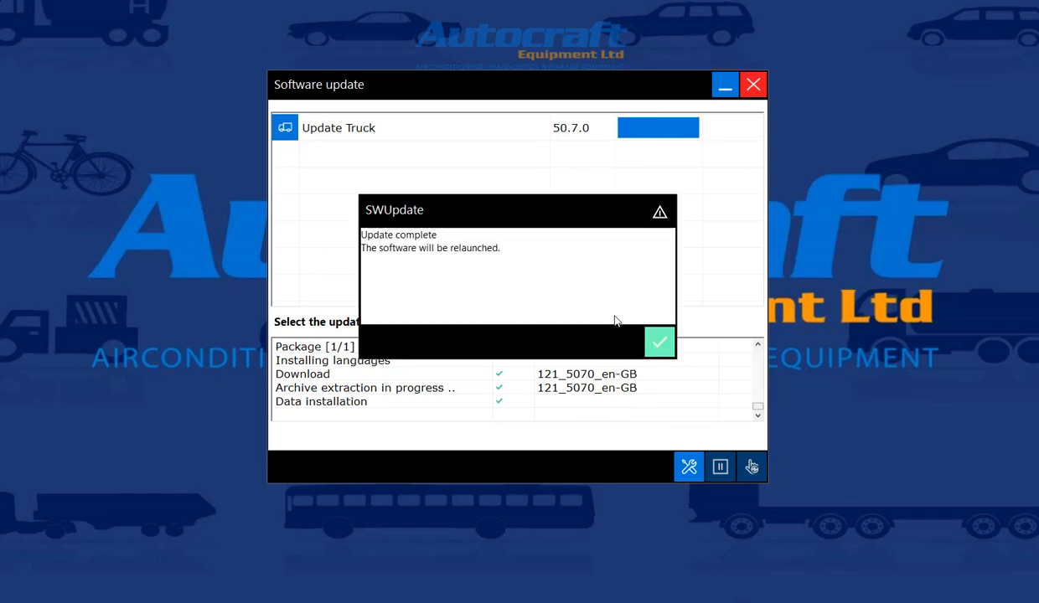
Acknowledge the SWUpdate 'Update complete' message so IDC5 relaunches
left_click(660, 342)
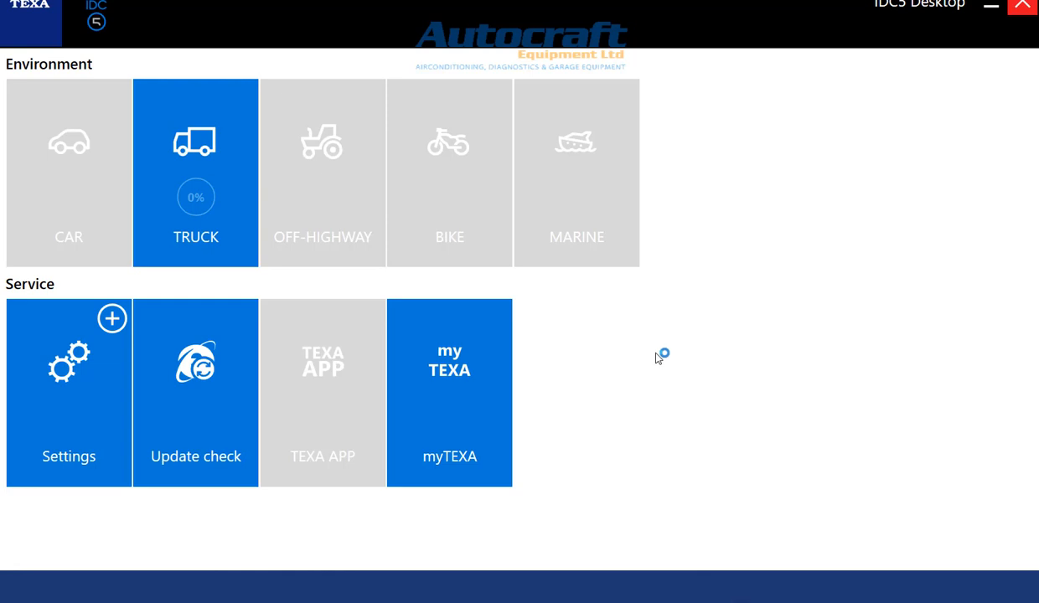
mouse_move(322, 255)
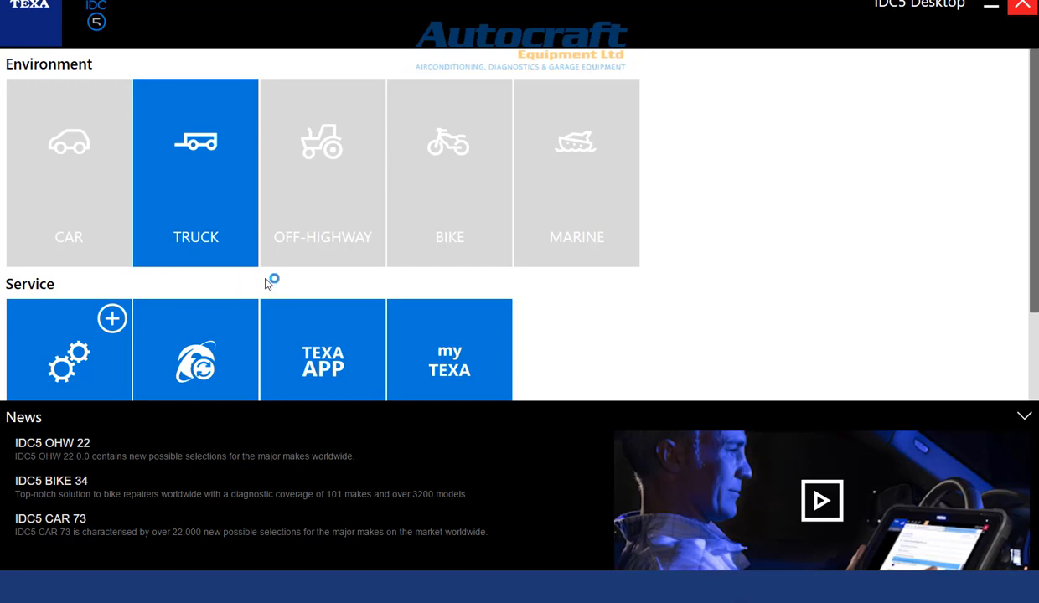
Enter the TRUCK environment and show its Diagnosis vehicle category menu
left_click(194, 172)
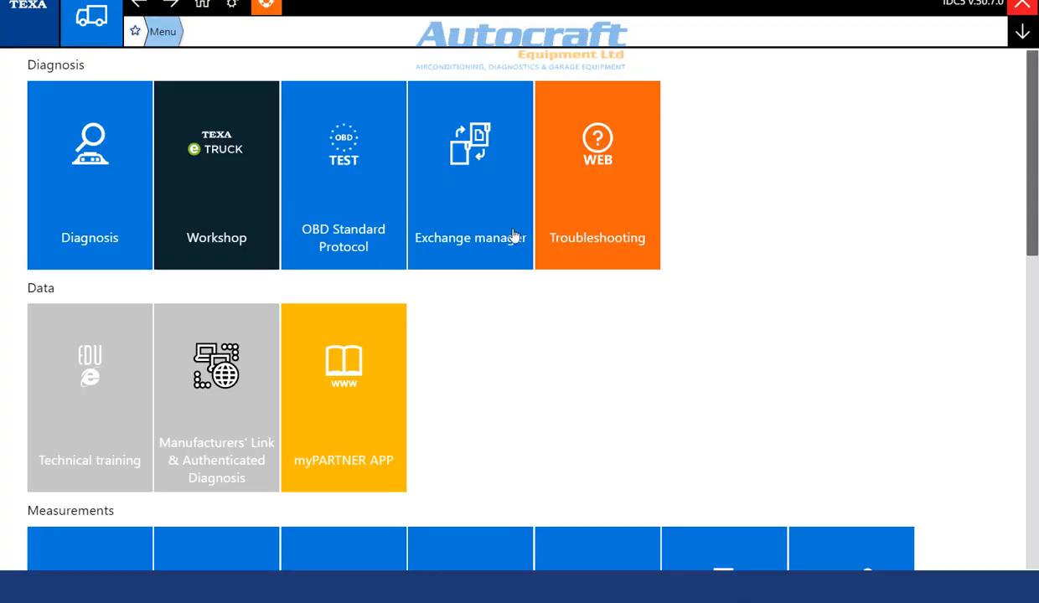
left_click(91, 176)
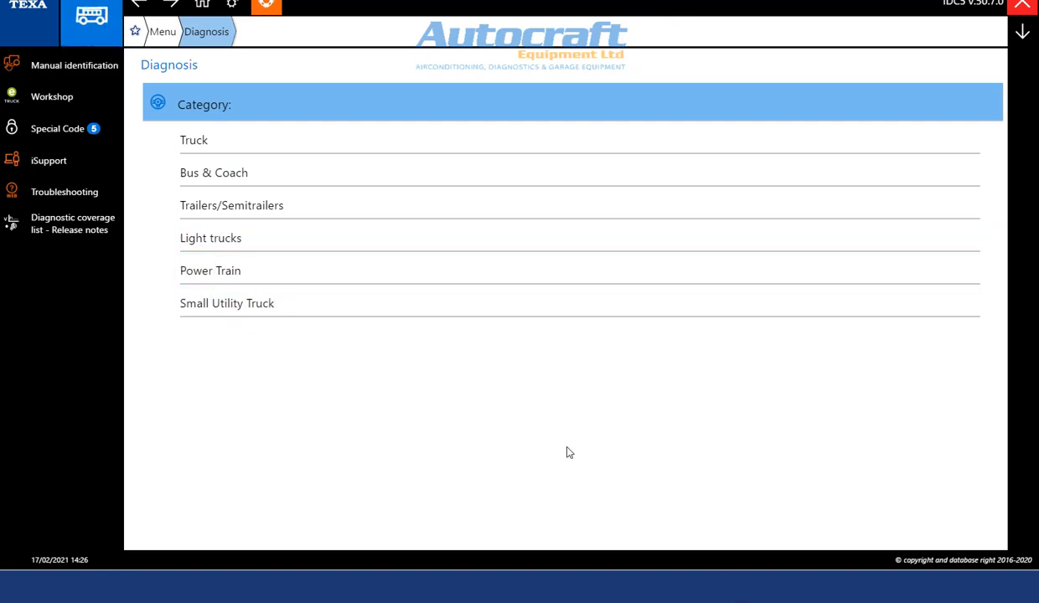
mouse_move(645, 359)
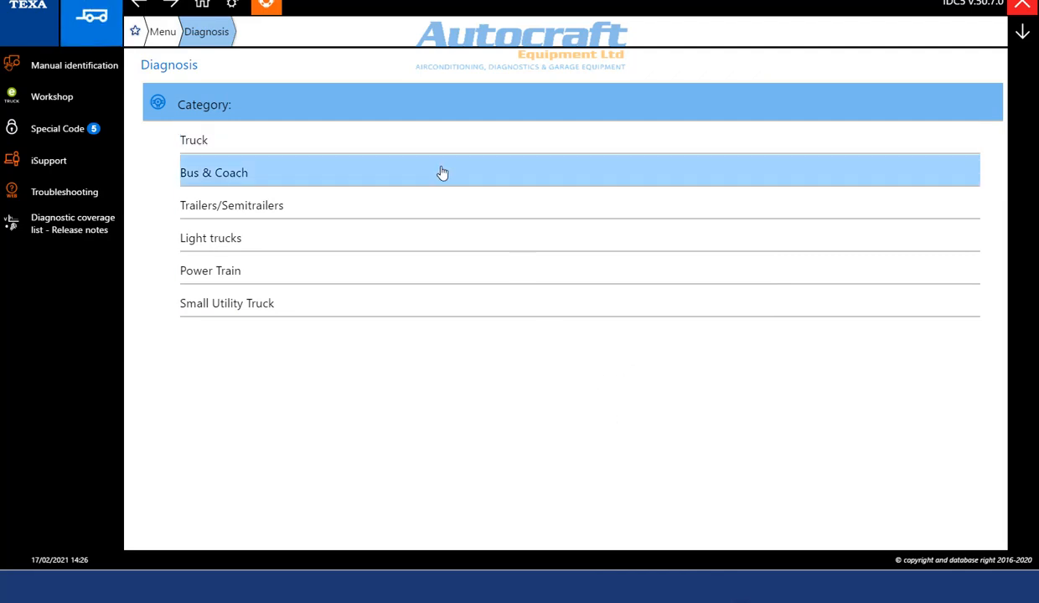
mouse_move(503, 392)
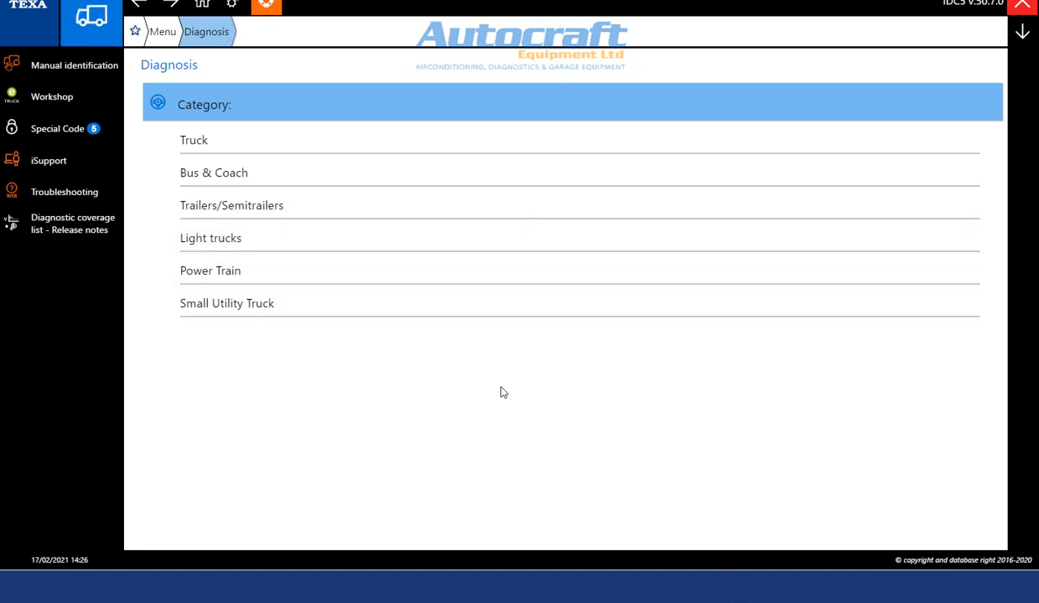